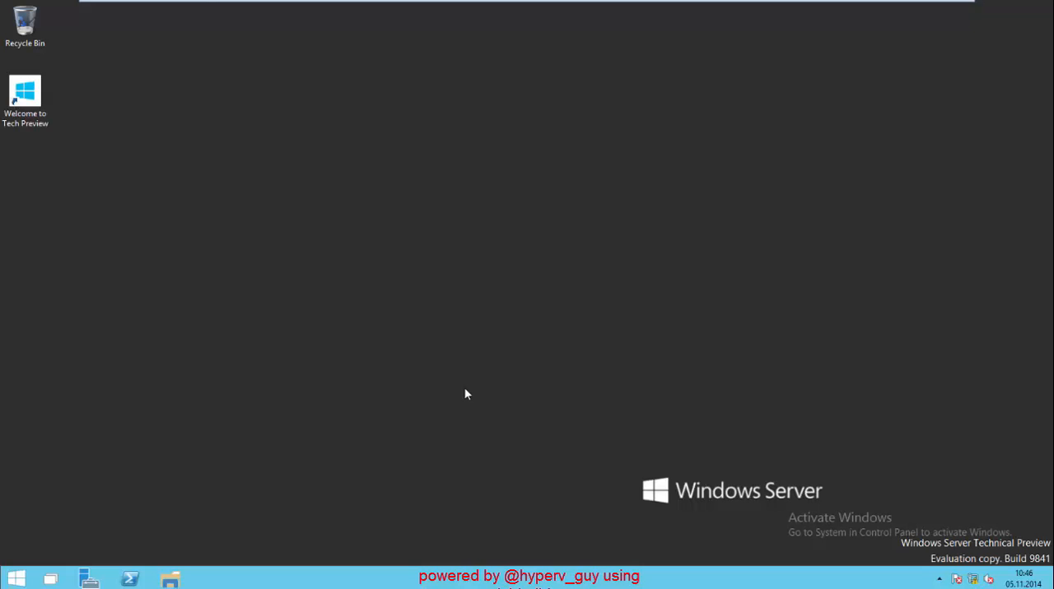
{"action": "mouse_move", "coordinate": [490, 374]}
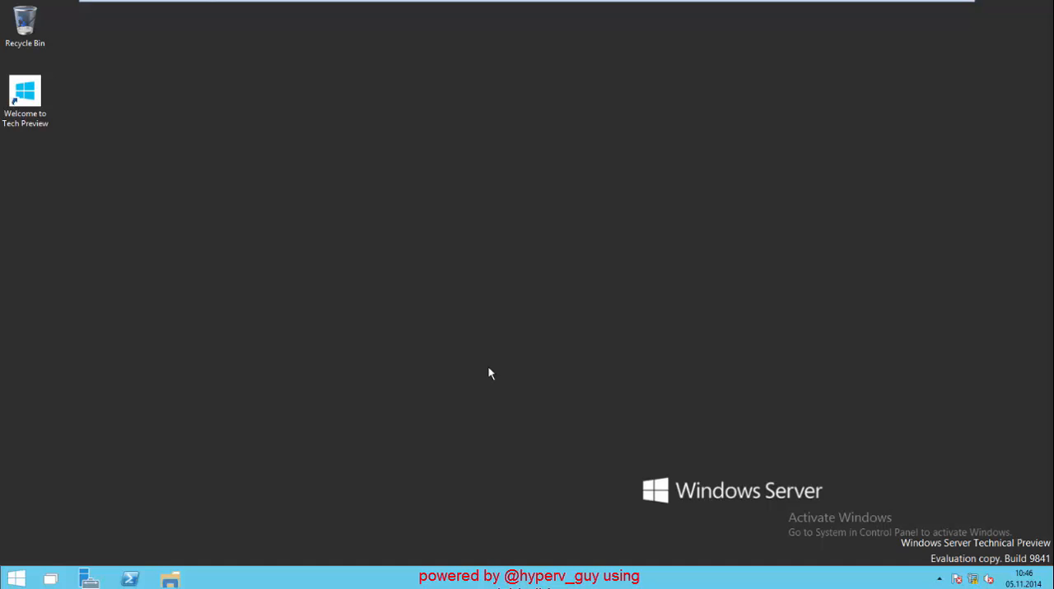
{"action": "mouse_move", "coordinate": [323, 373]}
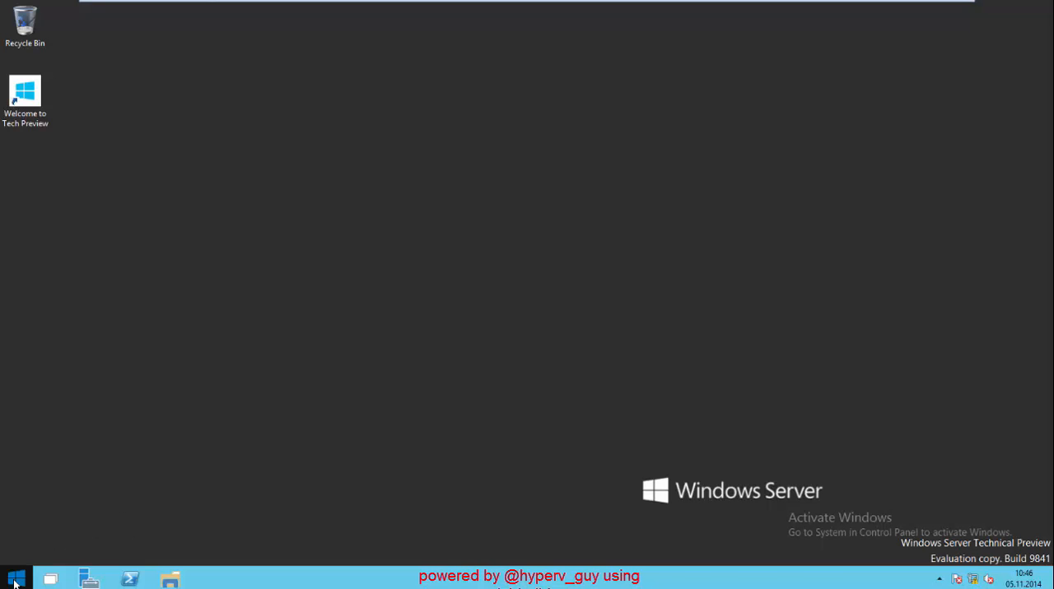
Search the Start menu for 'fail' and launch Failover Cluster Manager.
{"action": "left_click", "coordinate": [15, 578]}
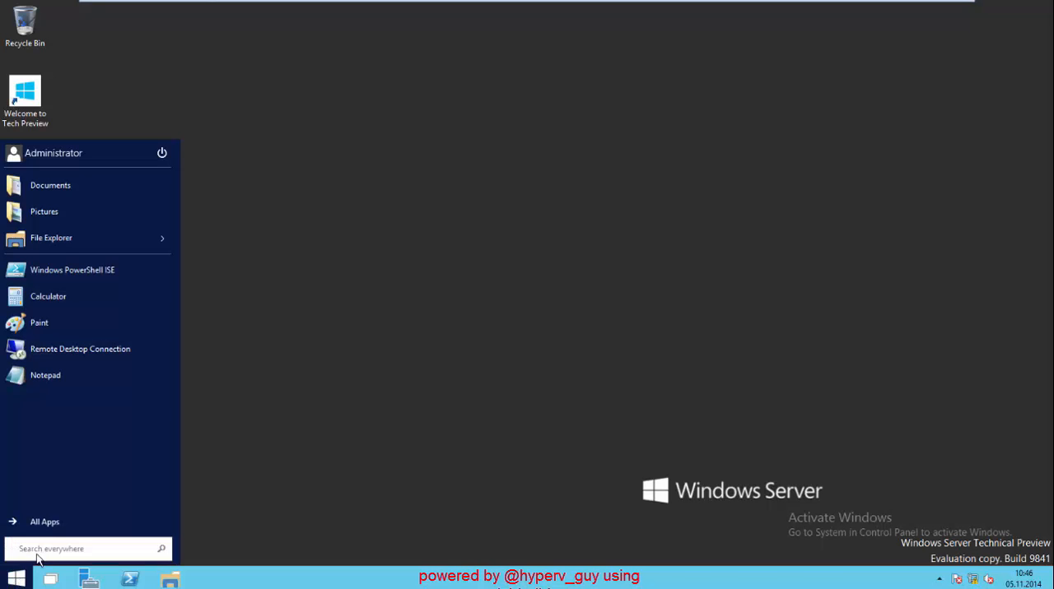
{"action": "type", "text": "failover Cluster Manager"}
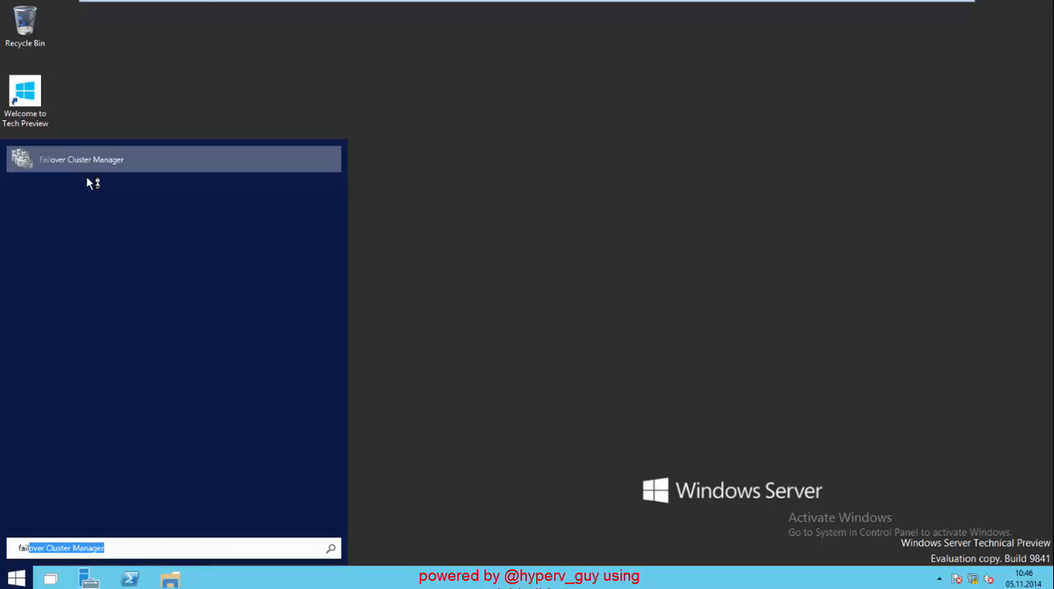
{"action": "left_click", "coordinate": [82, 158]}
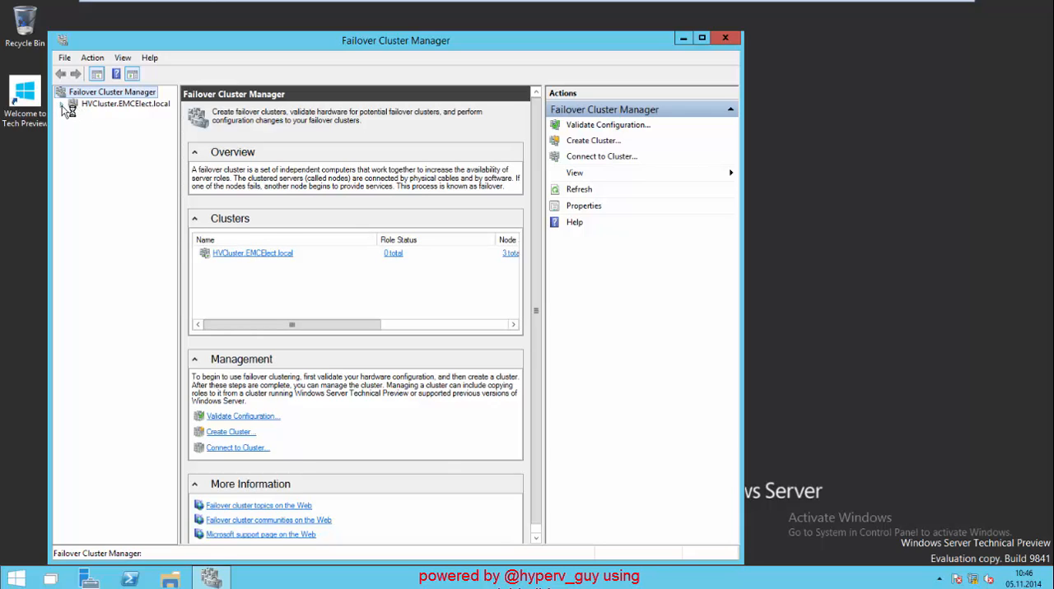
Expand HVCluster.EMCElect.local to view its three nodes and the empty Storage Disks list.
{"action": "left_click", "coordinate": [73, 102]}
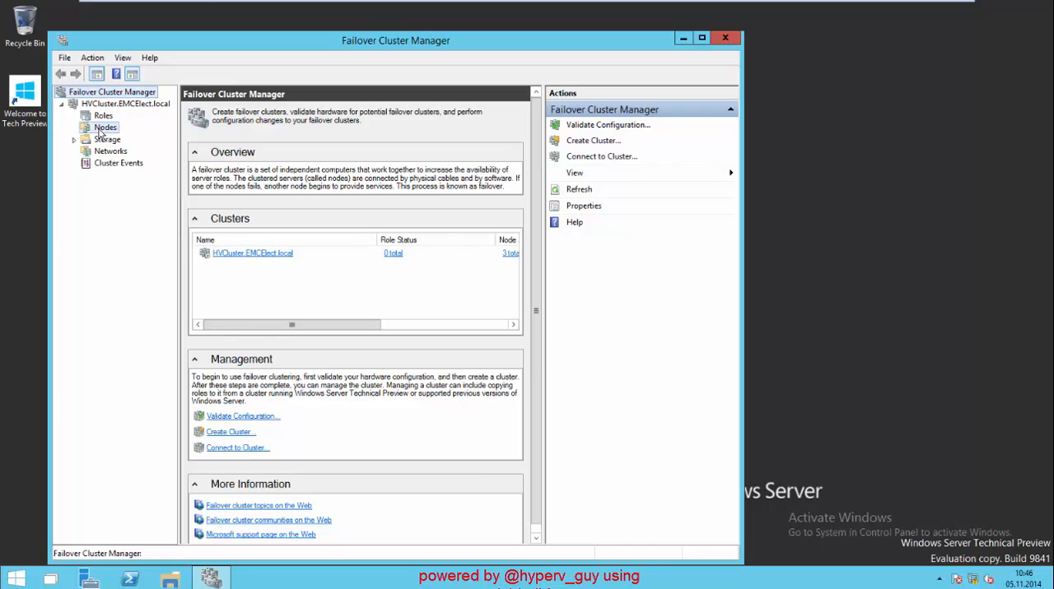
{"action": "left_click", "coordinate": [104, 127]}
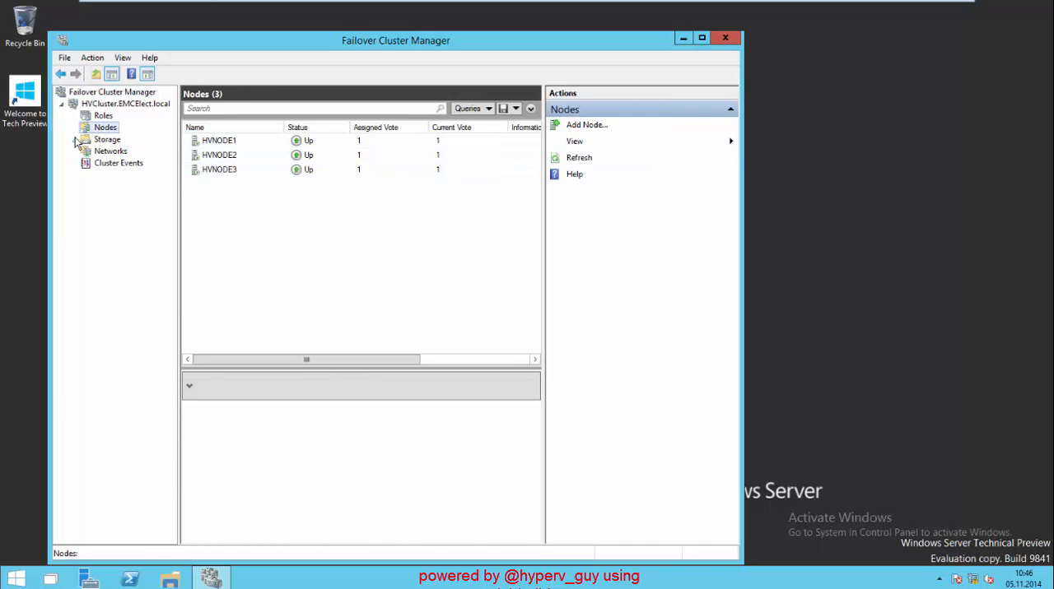
{"action": "left_click", "coordinate": [115, 150]}
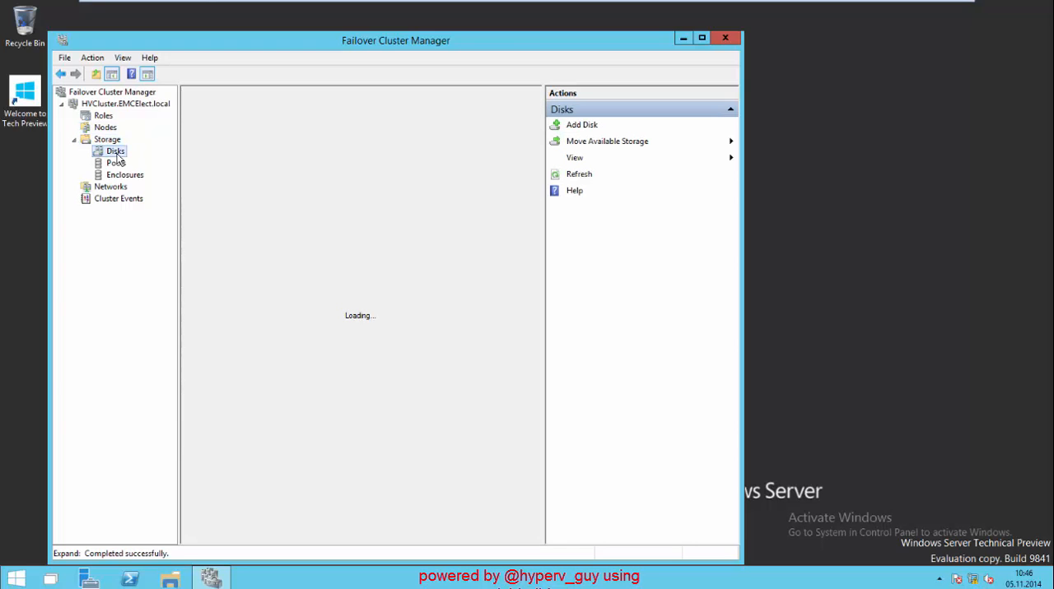
{"action": "left_click", "coordinate": [115, 150]}
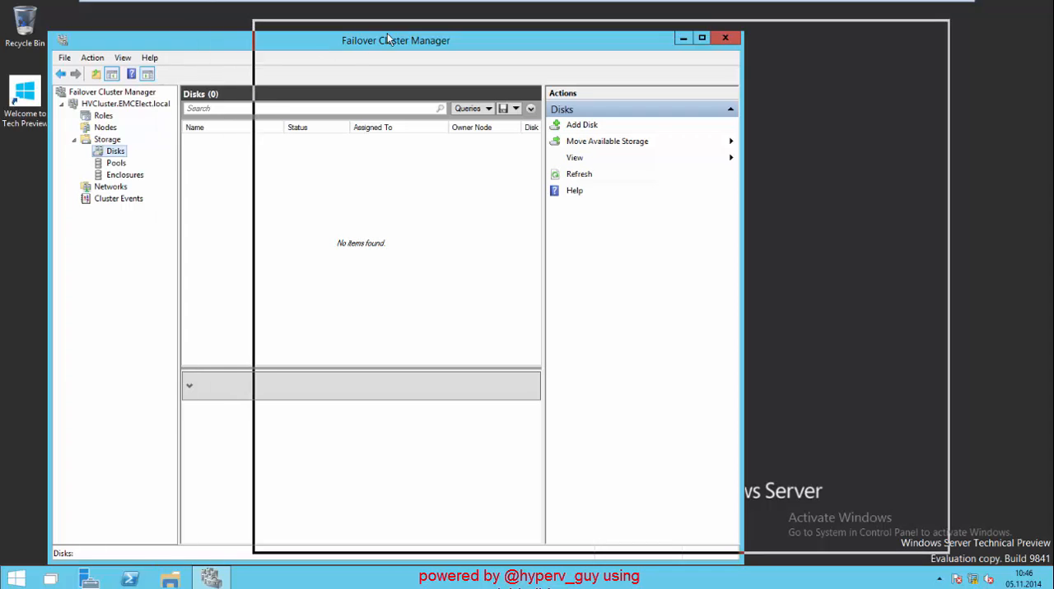
{"action": "left_click_drag", "start_coordinate": [395, 40], "coordinate": [613, 33]}
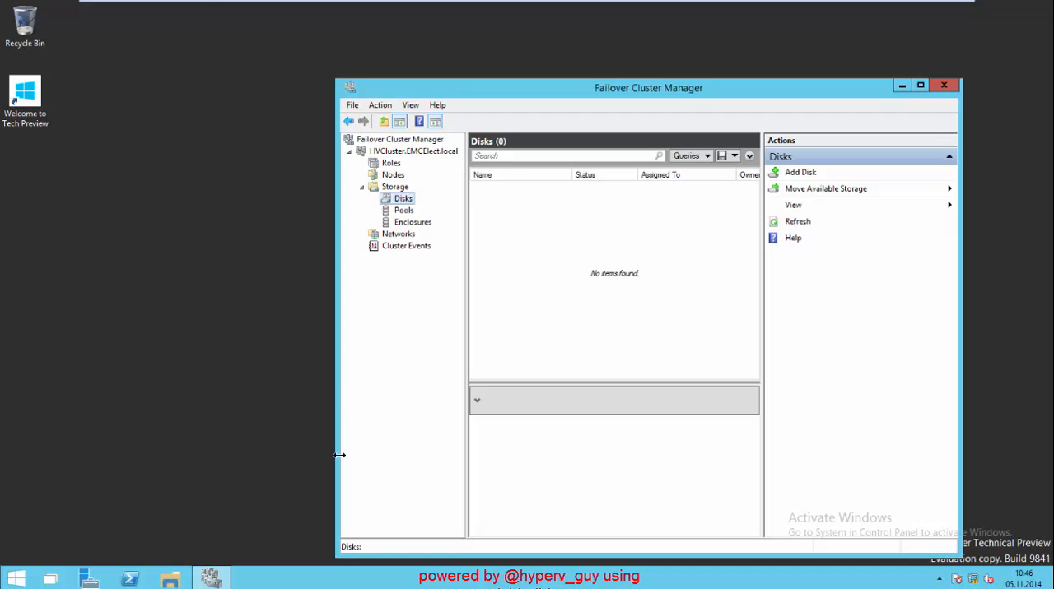
{"action": "mouse_move", "coordinate": [249, 257]}
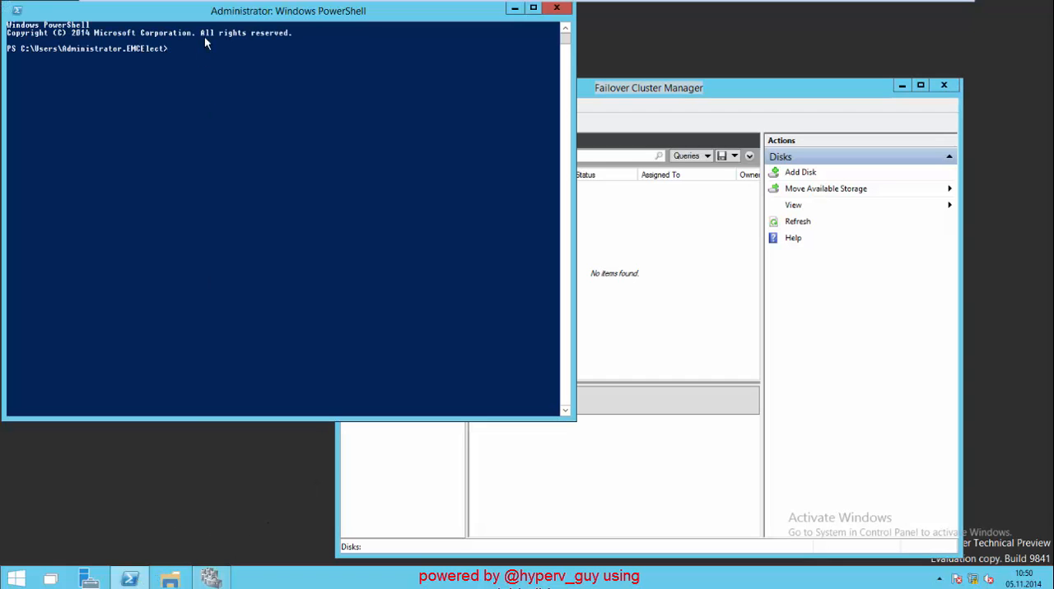
Change to C:\Scripts and open mdm.ps1 in PowerShell ISE.
{"action": "left_click_drag", "start_coordinate": [288, 10], "coordinate": [407, 116]}
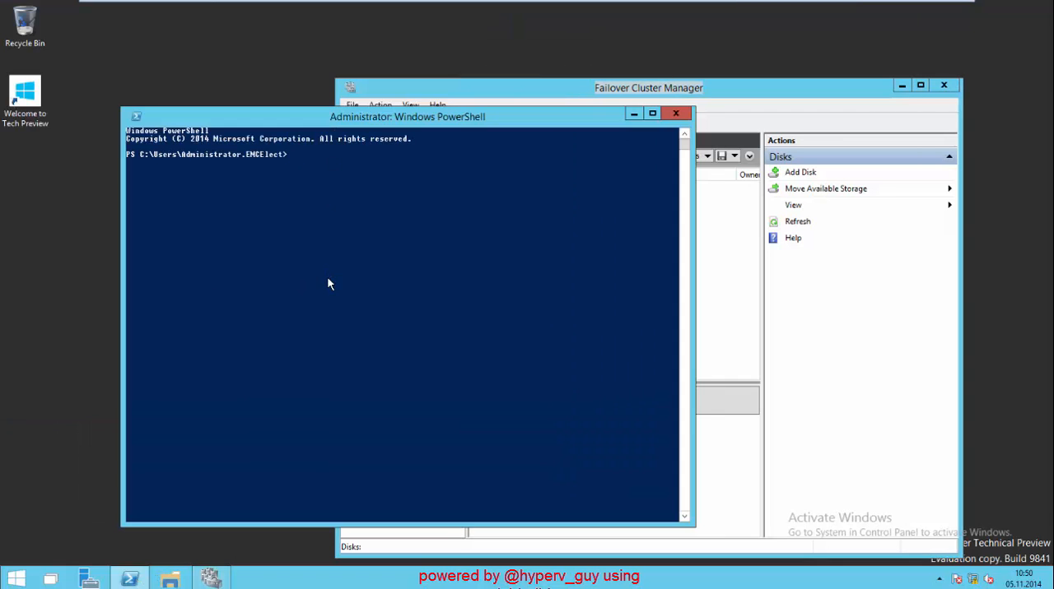
{"action": "type", "text": "cd c:"}
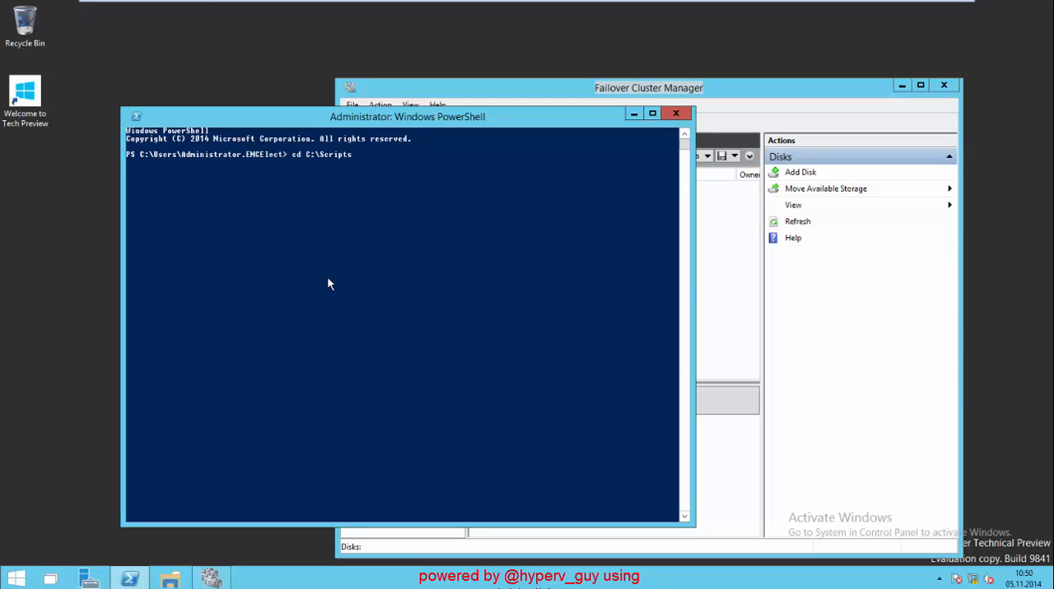
{"action": "type", "text": "ise"}
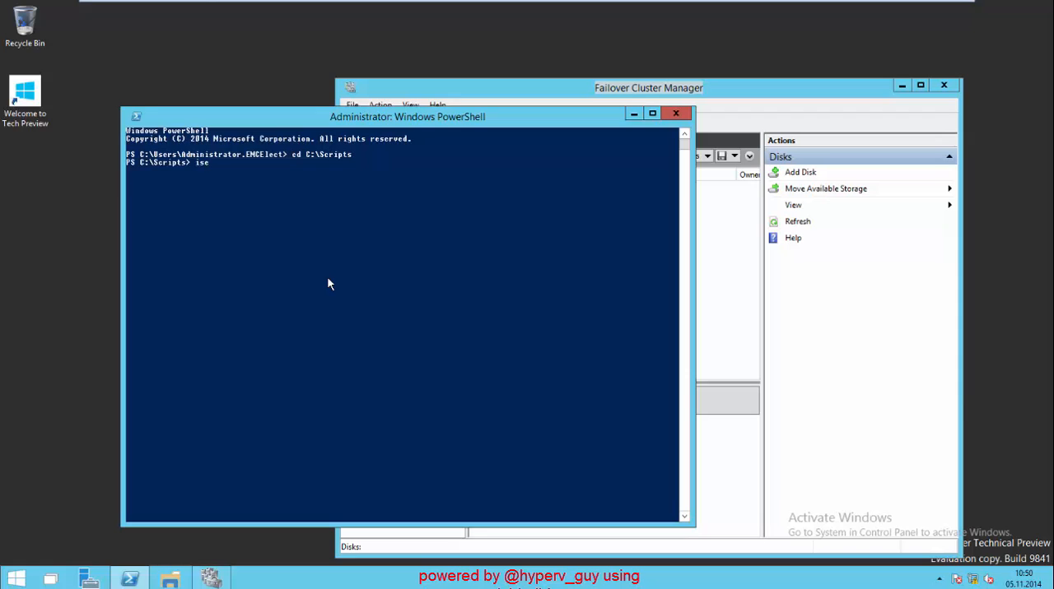
{"action": "type", "text": "m"}
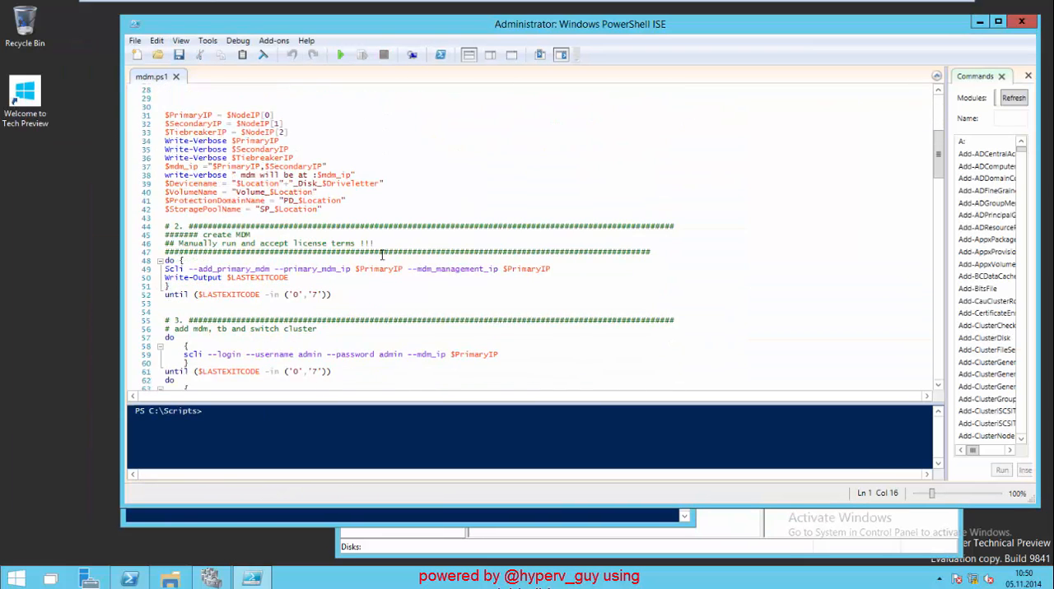
Scroll through mdm.ps1 and back to its synopsis and parameters.
{"action": "scroll", "scroll_direction": "down", "scroll_amount": 3}
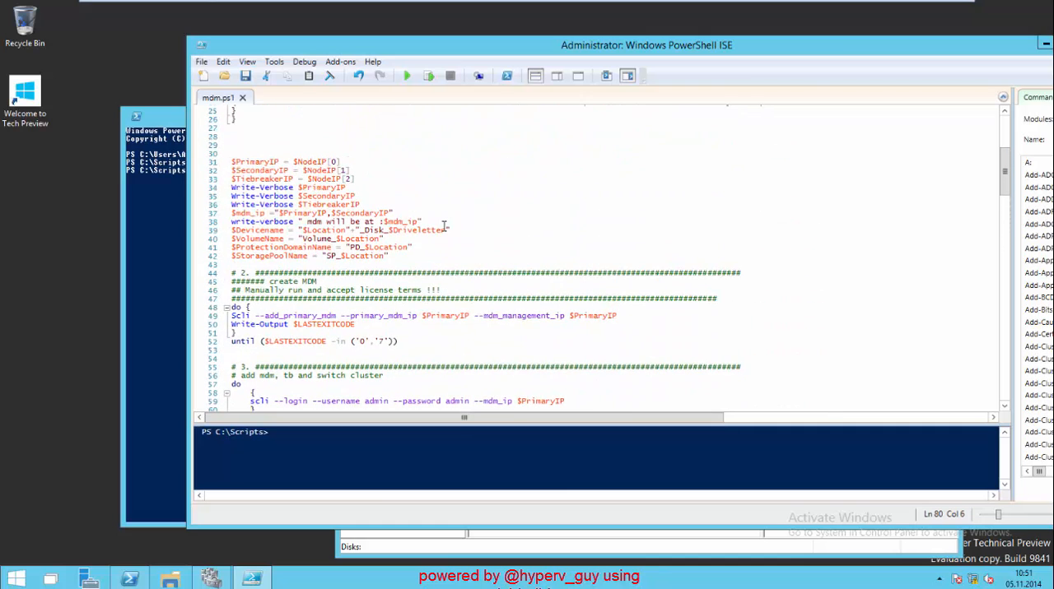
{"action": "scroll", "scroll_direction": "up", "scroll_amount": 3}
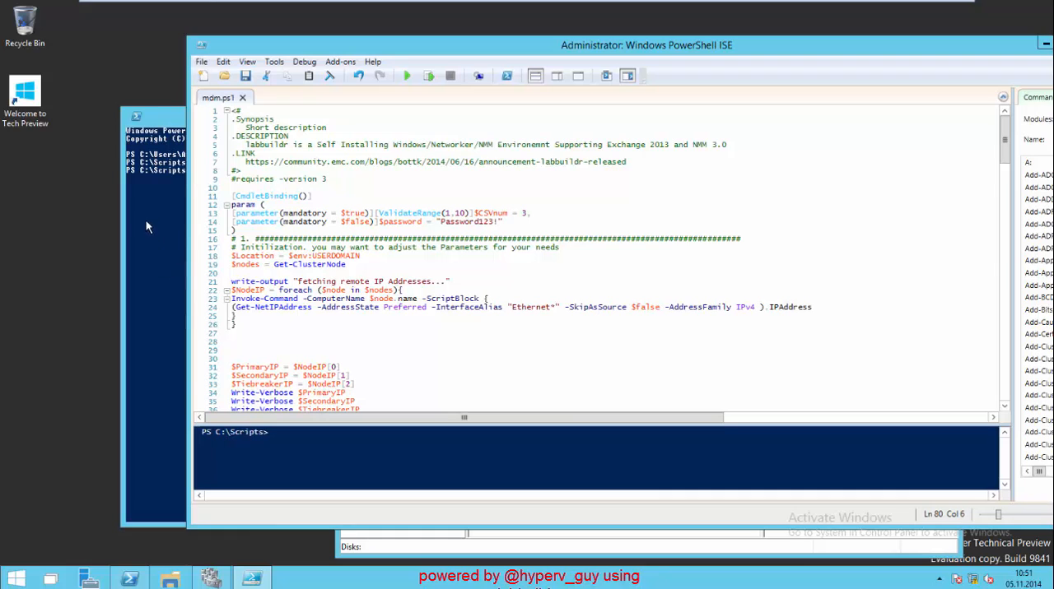
{"action": "mouse_move", "coordinate": [156, 117]}
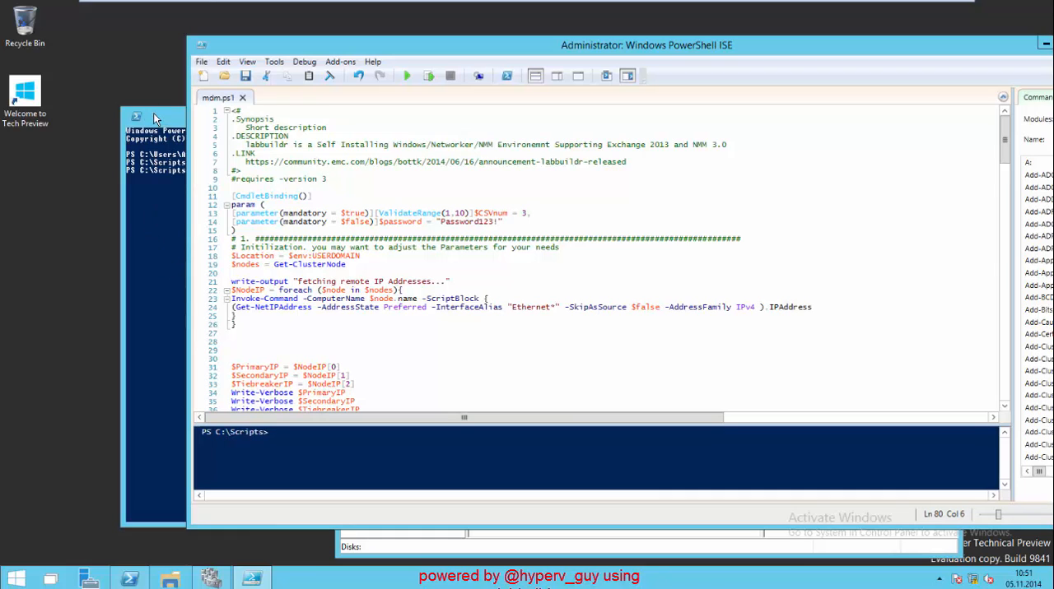
{"action": "mouse_move", "coordinate": [206, 52]}
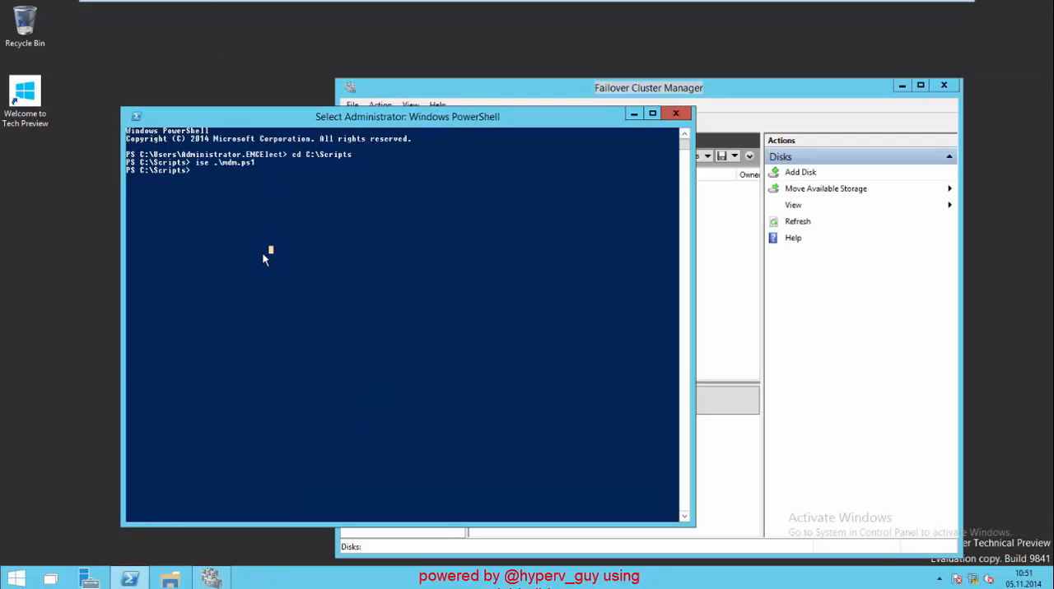
Run .\mdm.ps1 with -CSVnum 6, the admin password and -Verbose.
{"action": "type", "text": ".\\mdm.ps1 -CSVnum"}
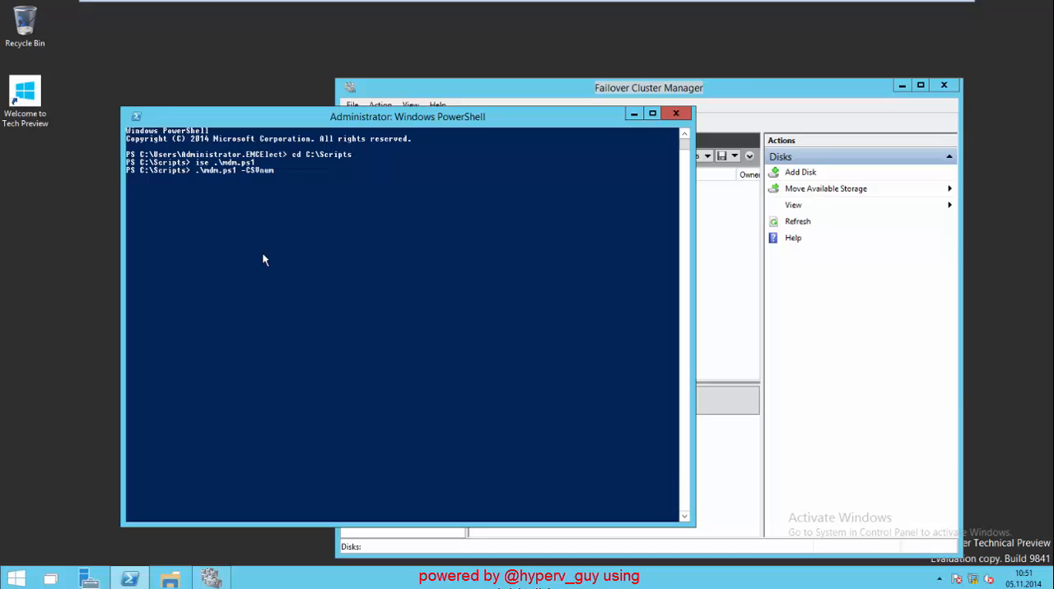
{"action": "type", "text": "6"}
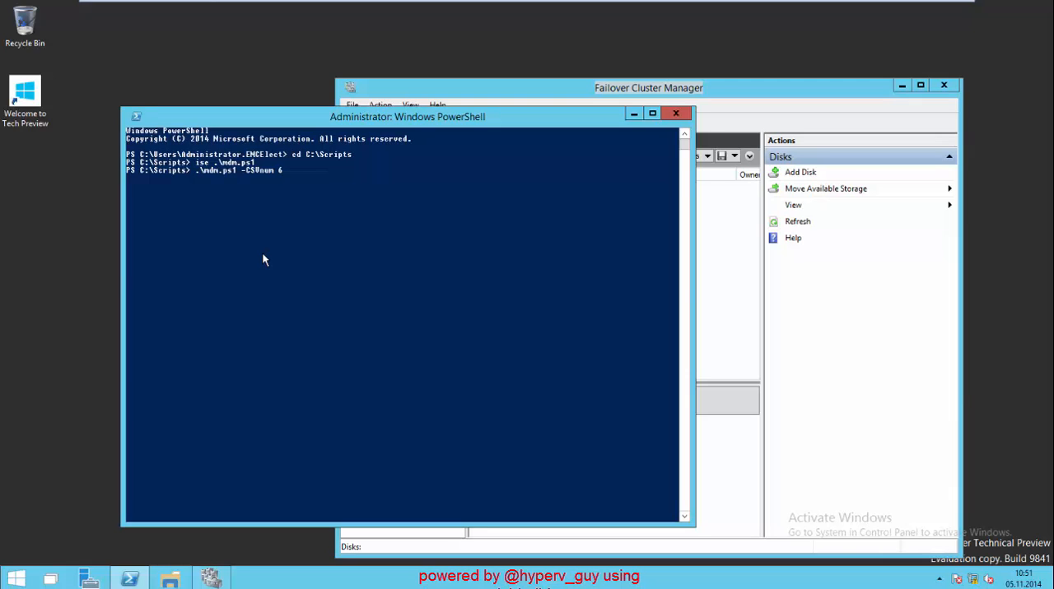
{"action": "type", "text": "-password"}
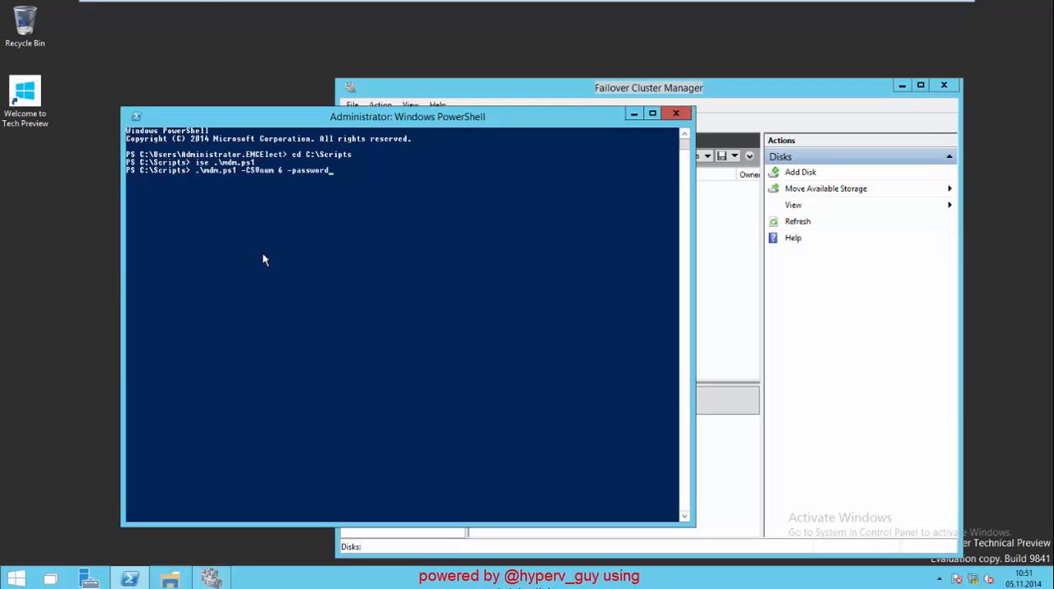
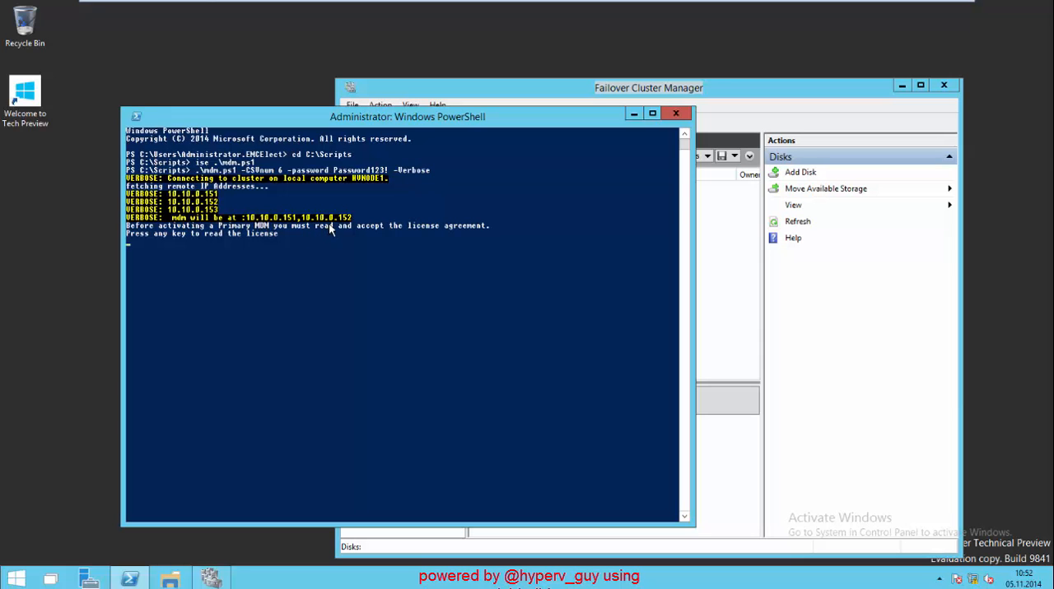
Display the ScaleIO license, scroll through it and accept it.
{"action": "key", "text": "enter"}
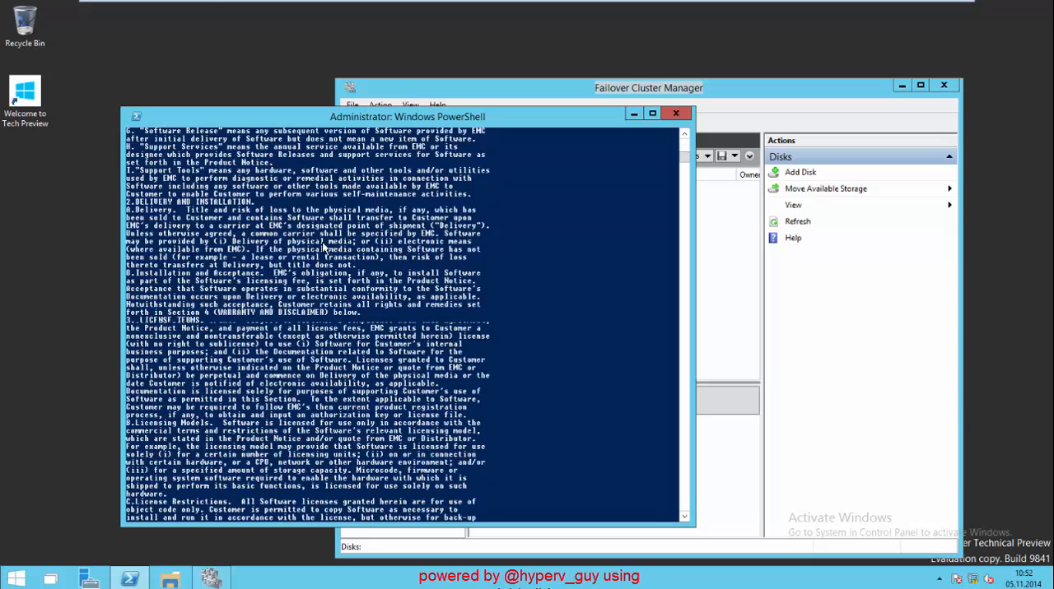
{"action": "scroll", "scroll_direction": "down", "scroll_amount": 3}
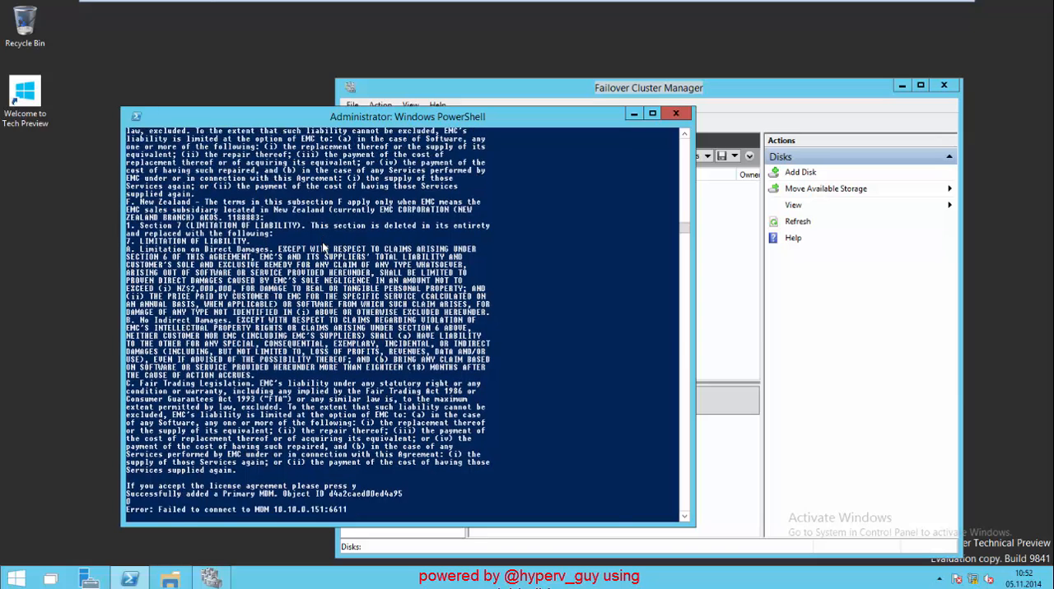
{"action": "key", "text": "enter"}
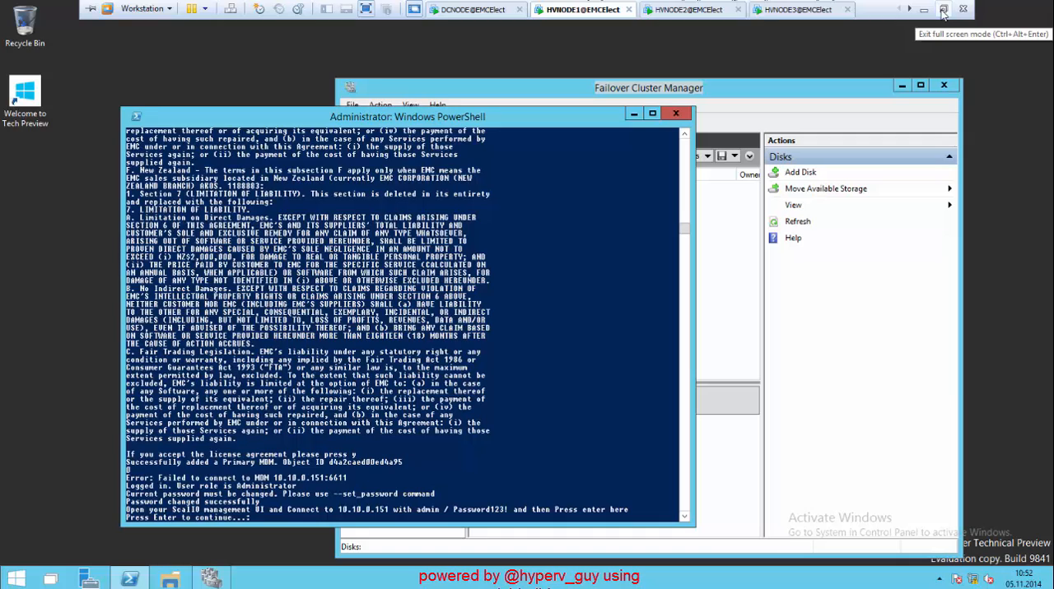
Exit full screen and connect the ScaleIO GUI to MDM 10.10.0.151 as admin.
{"action": "left_click", "coordinate": [943, 9]}
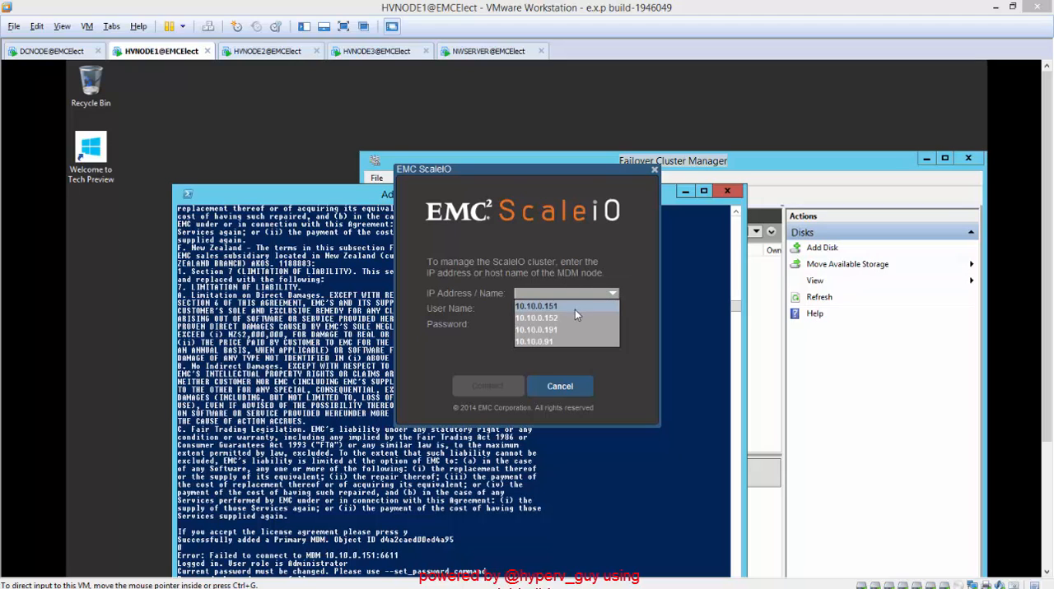
{"action": "left_click", "coordinate": [536, 306]}
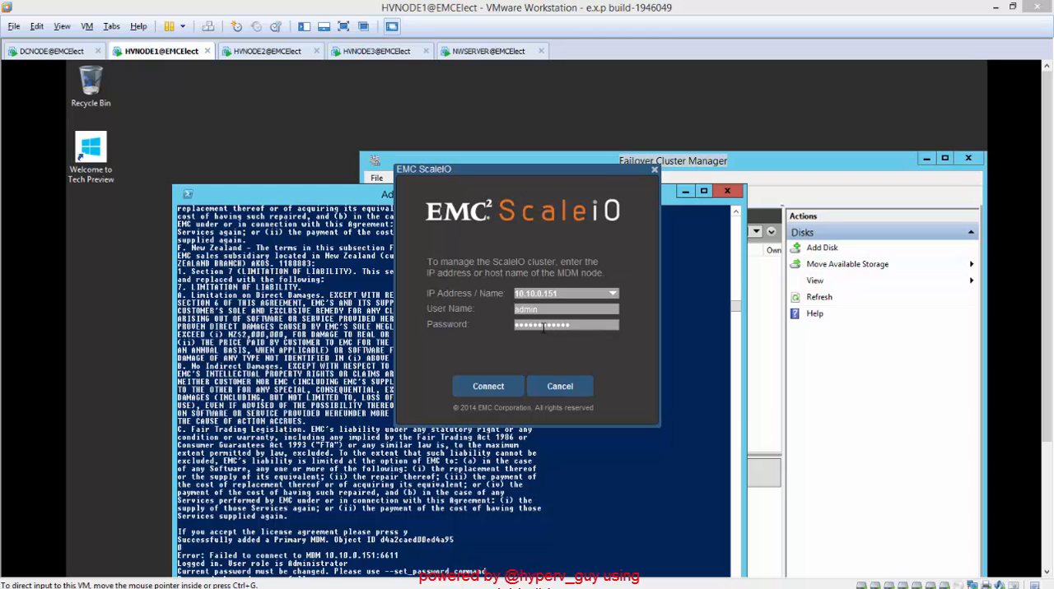
{"action": "left_click", "coordinate": [487, 386]}
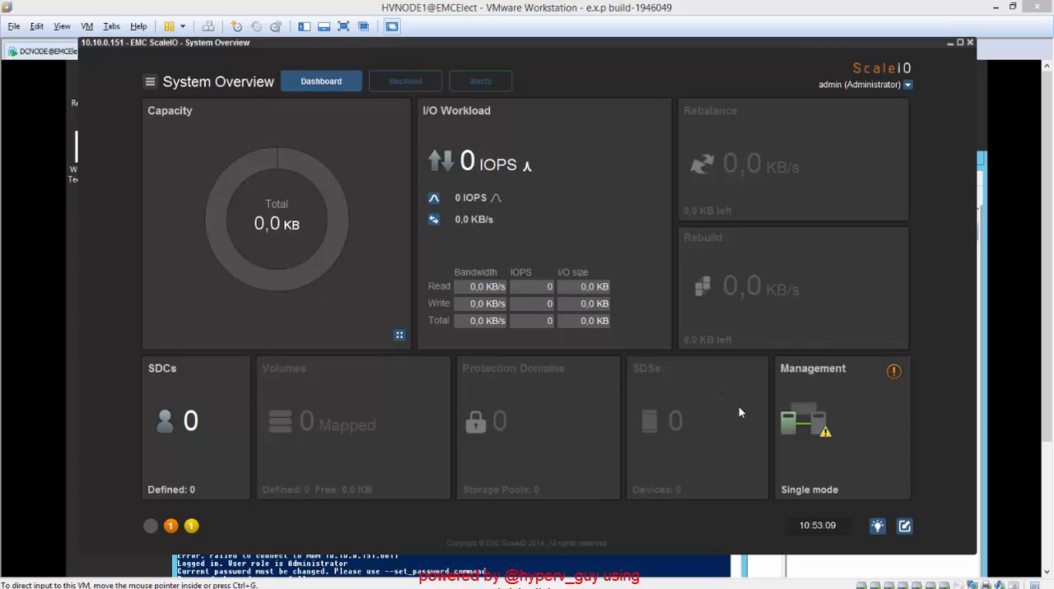
{"action": "mouse_move", "coordinate": [435, 247]}
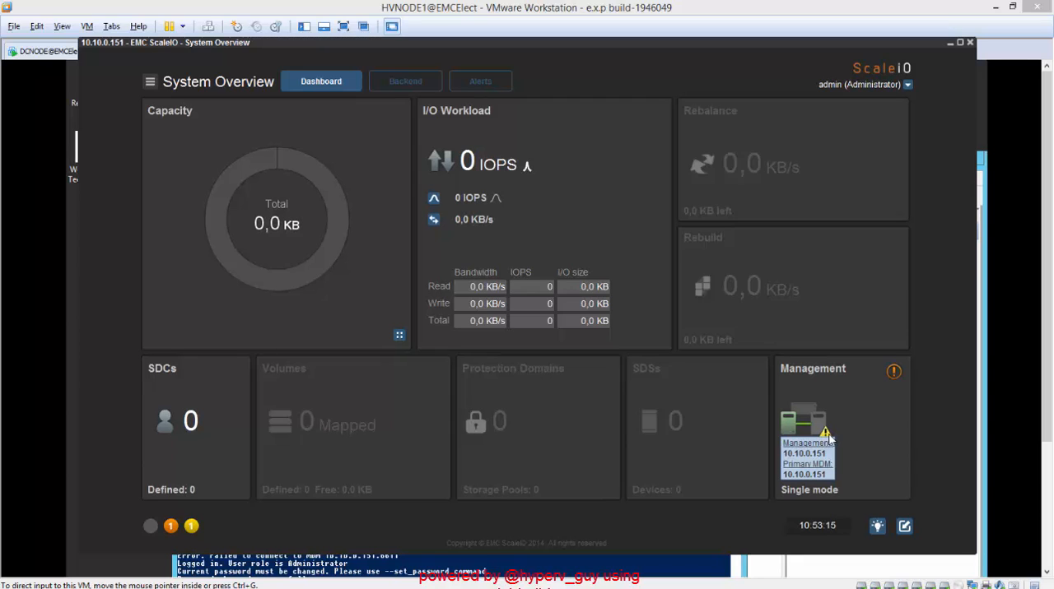
{"action": "mouse_move", "coordinate": [824, 453]}
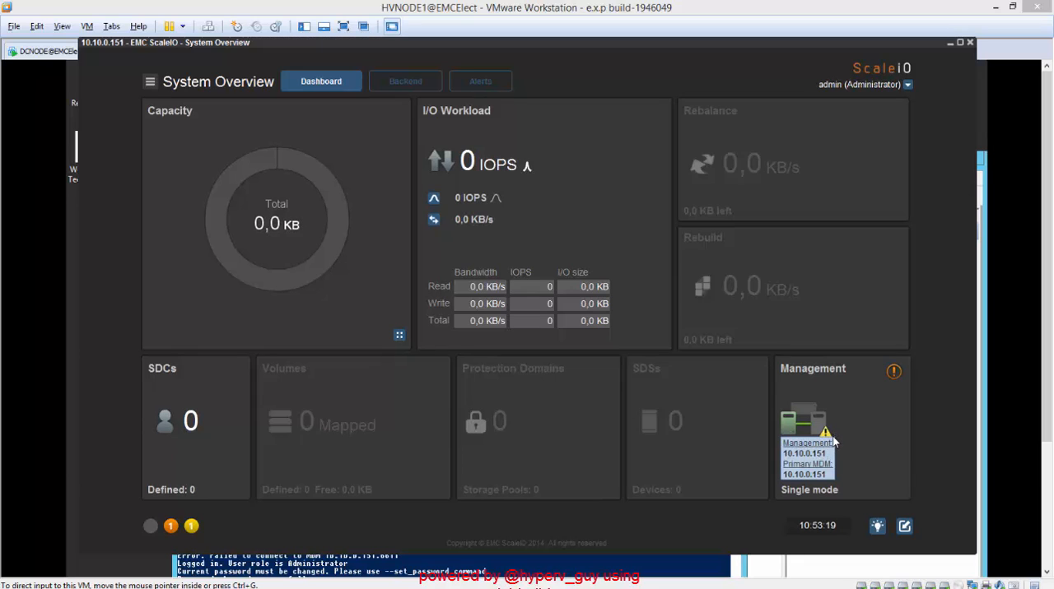
{"action": "left_click", "coordinate": [405, 80]}
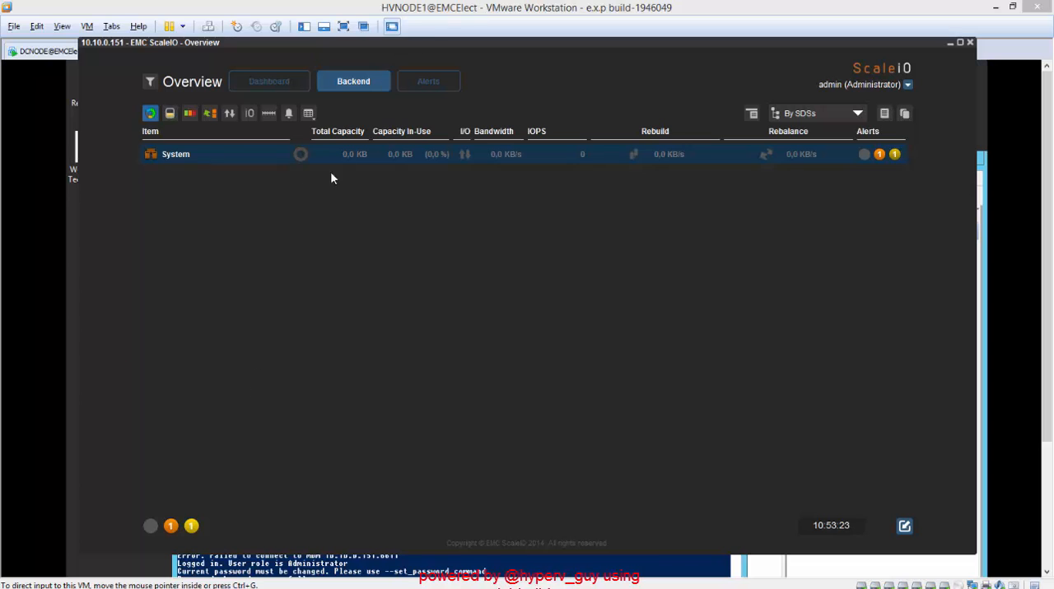
{"action": "left_click", "coordinate": [268, 81]}
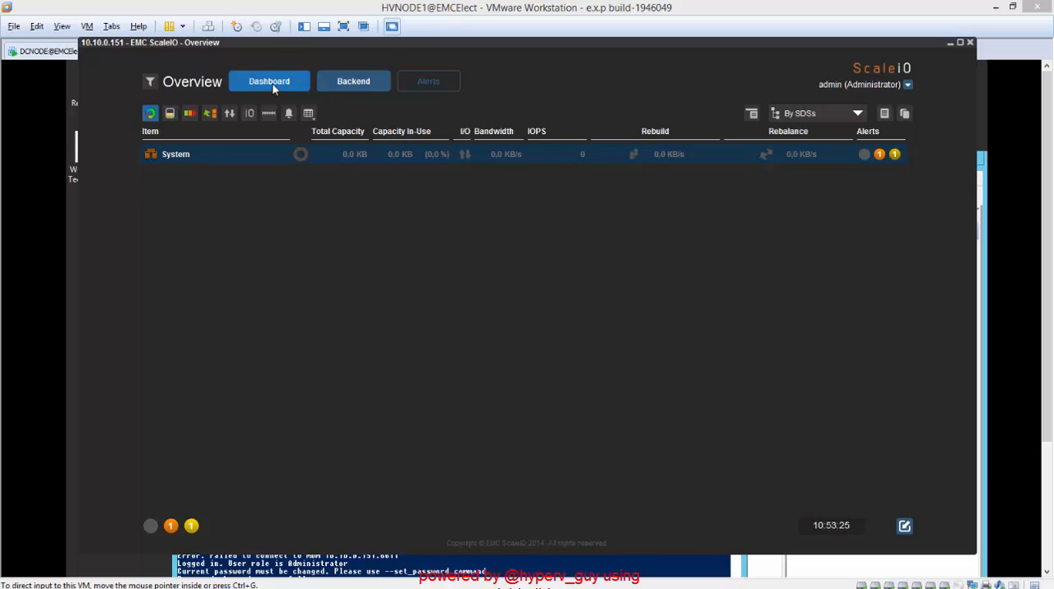
{"action": "left_click", "coordinate": [269, 81]}
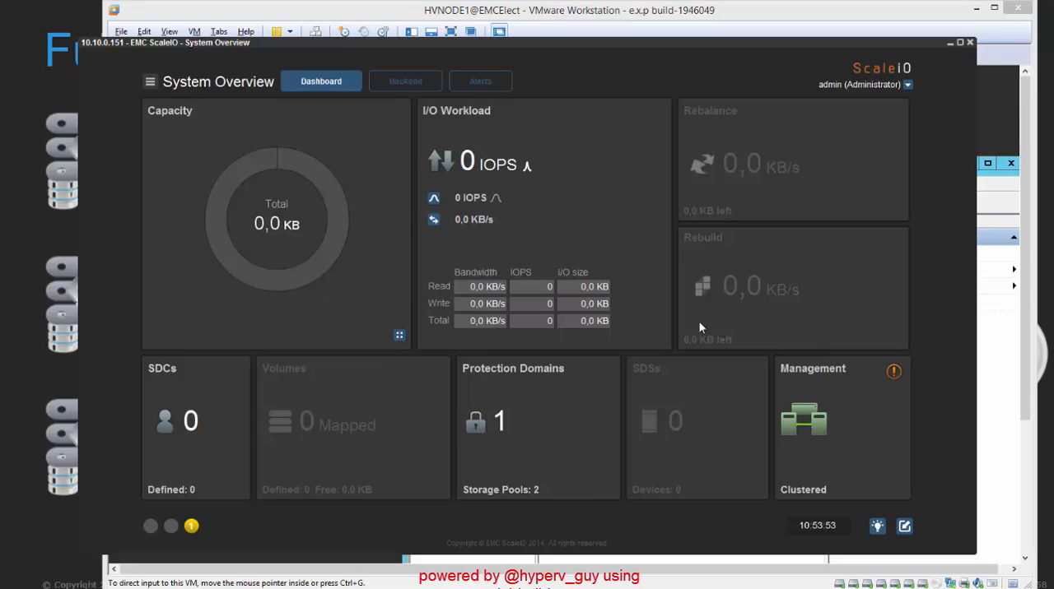
Show the Backend view listing System and protection domain PD_EMCElect.
{"action": "left_click", "coordinate": [404, 81]}
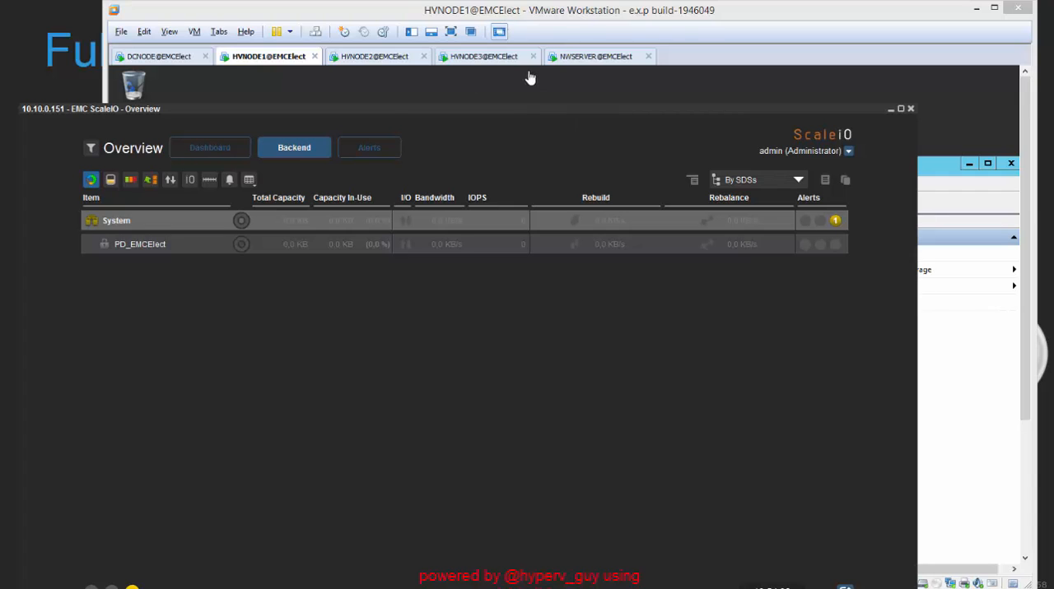
{"action": "mouse_move", "coordinate": [276, 117]}
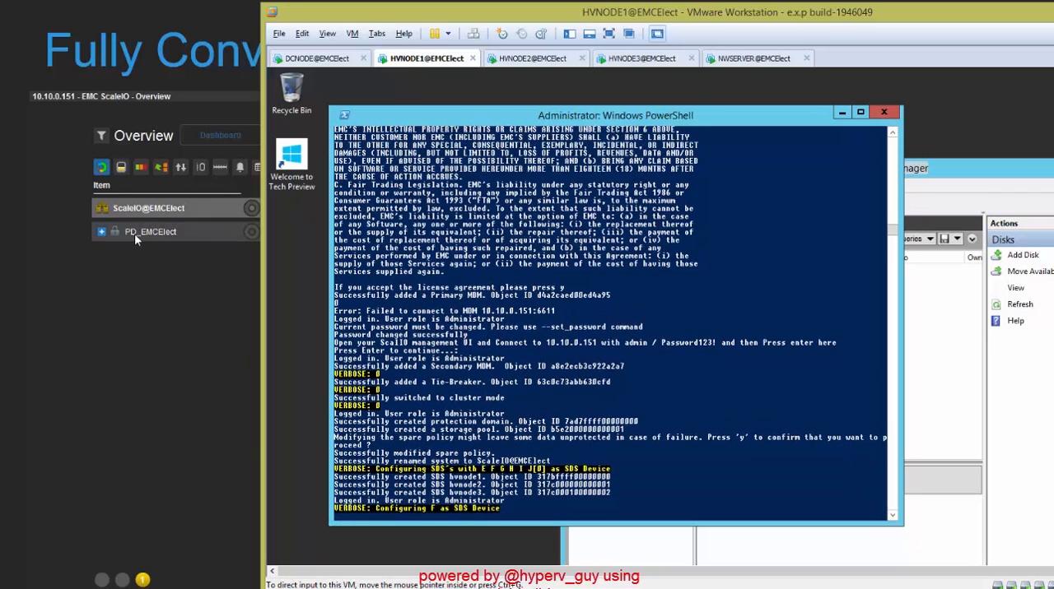
Expand PD_EMCElect to show its nodes and hvnode1's disks E through H.
{"action": "left_click", "coordinate": [117, 231]}
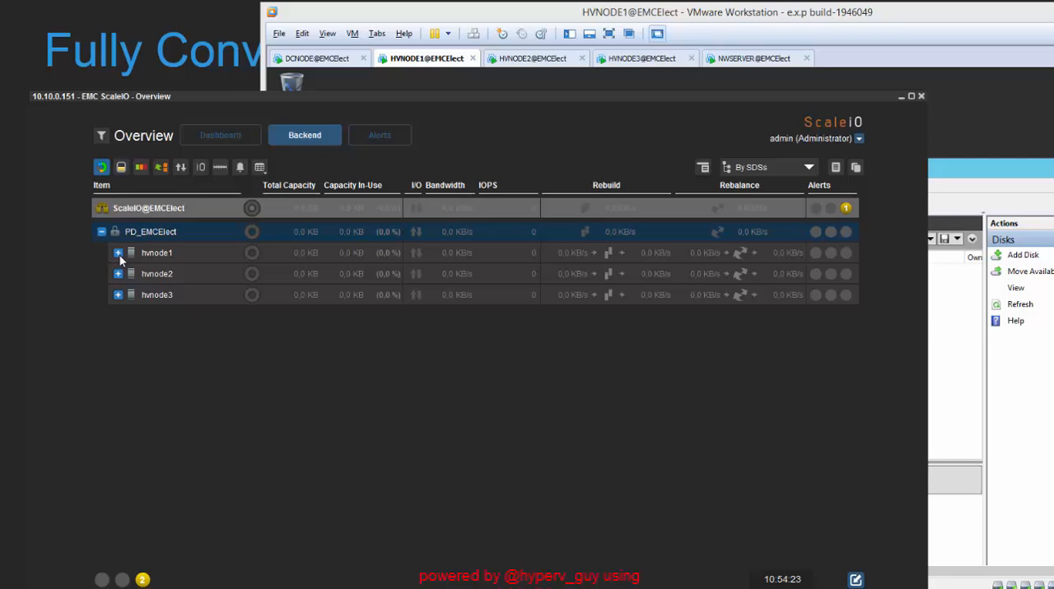
{"action": "left_click", "coordinate": [117, 253]}
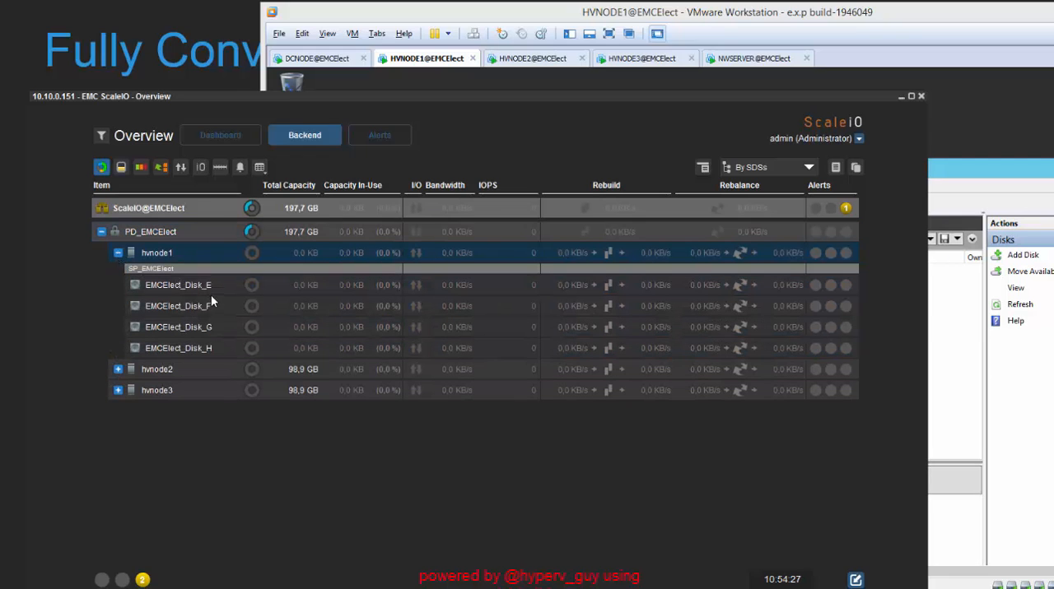
{"action": "left_click", "coordinate": [118, 368]}
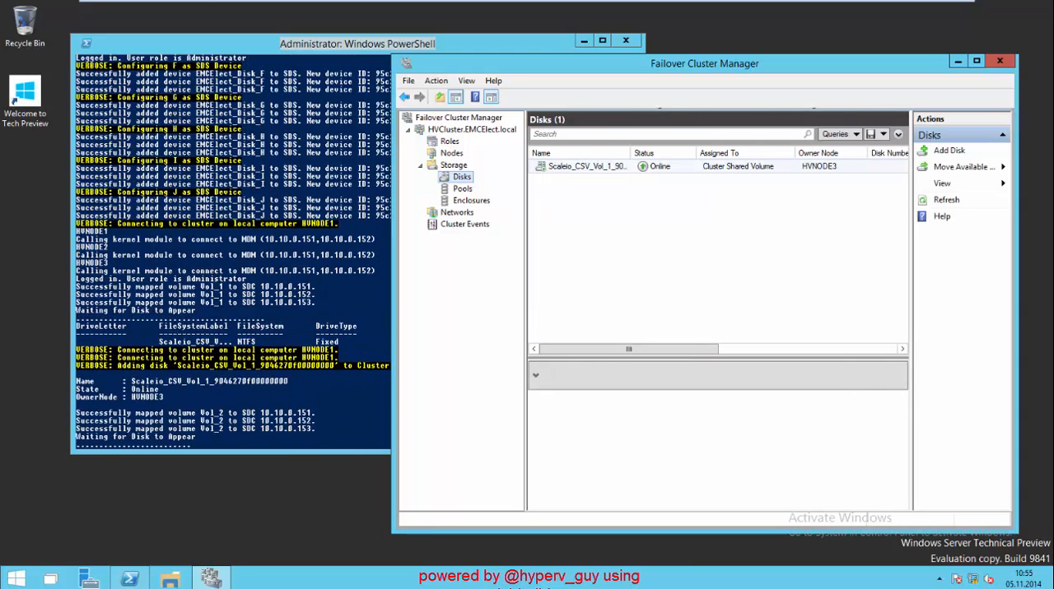
Move Scaleio_CSV_Vol_1 ownership from HVNODE3 to HVNODE1.
{"action": "right_click", "coordinate": [586, 166]}
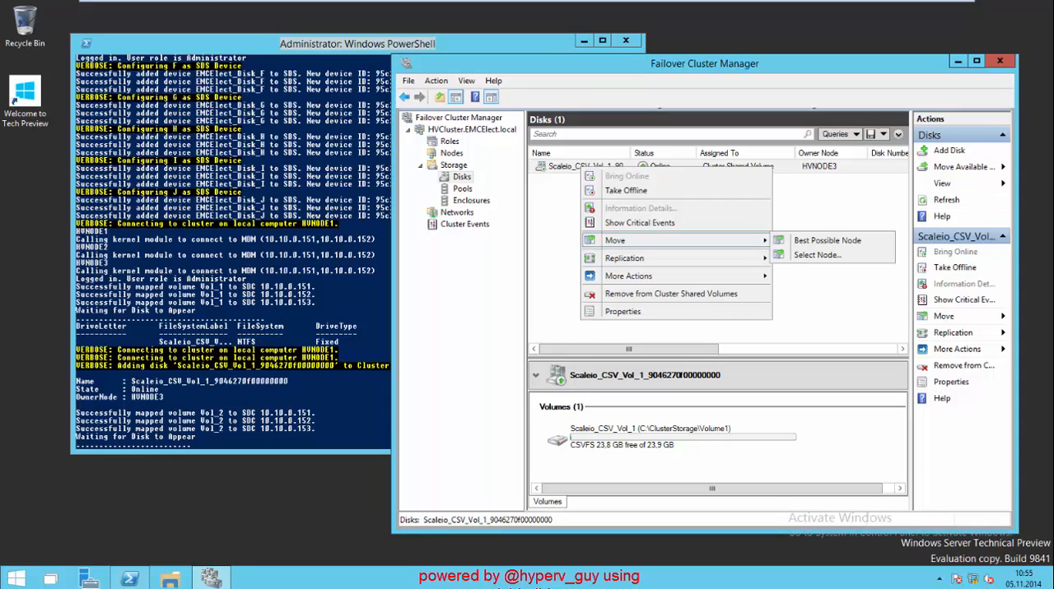
{"action": "left_click", "coordinate": [816, 254]}
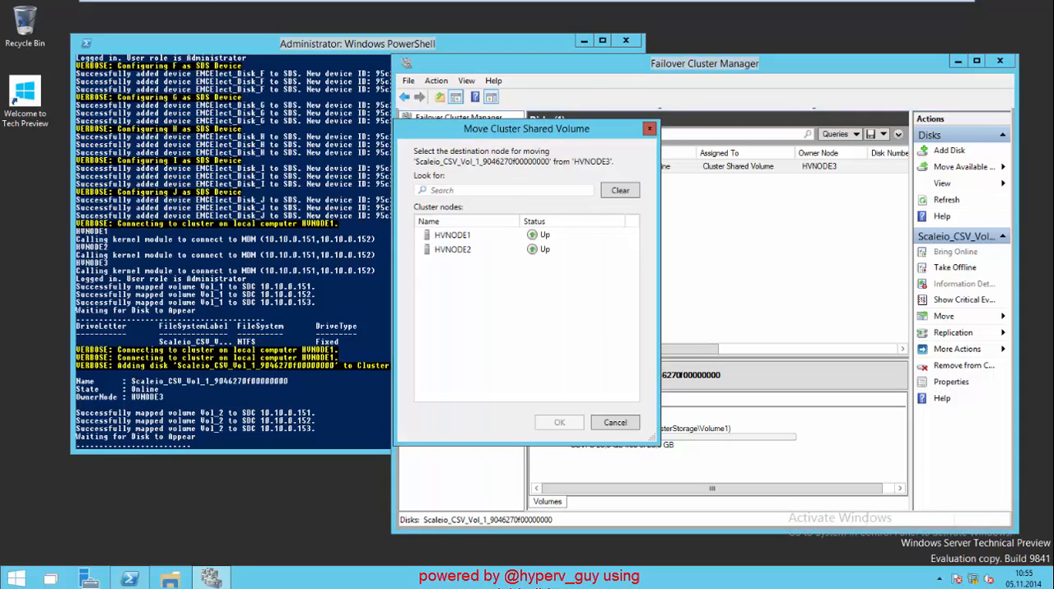
{"action": "left_click", "coordinate": [559, 422]}
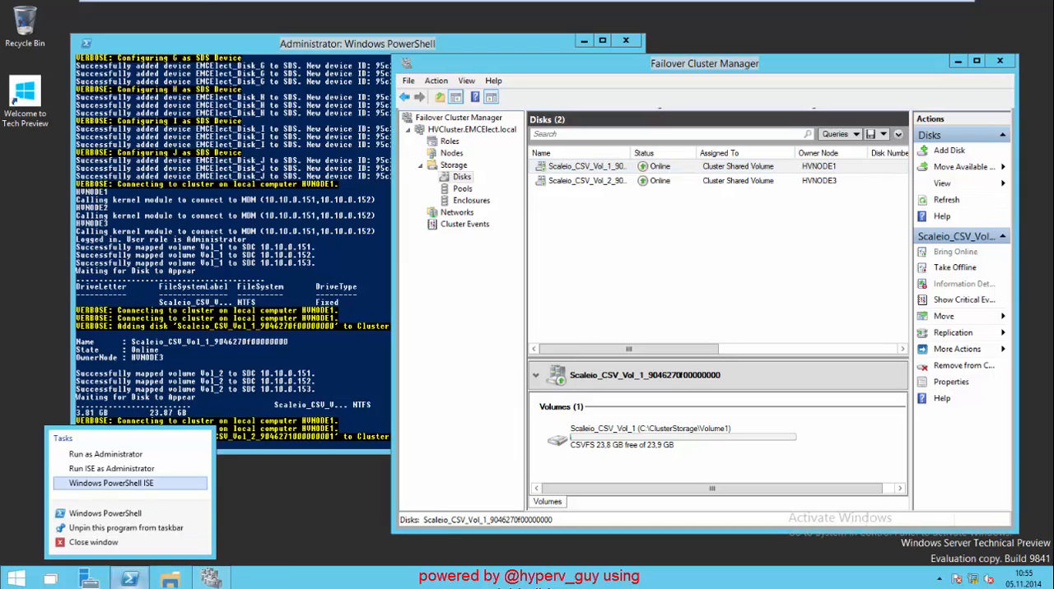
Open a new PowerShell console and change to the C:\Scripts directory.
{"action": "left_click", "coordinate": [111, 513]}
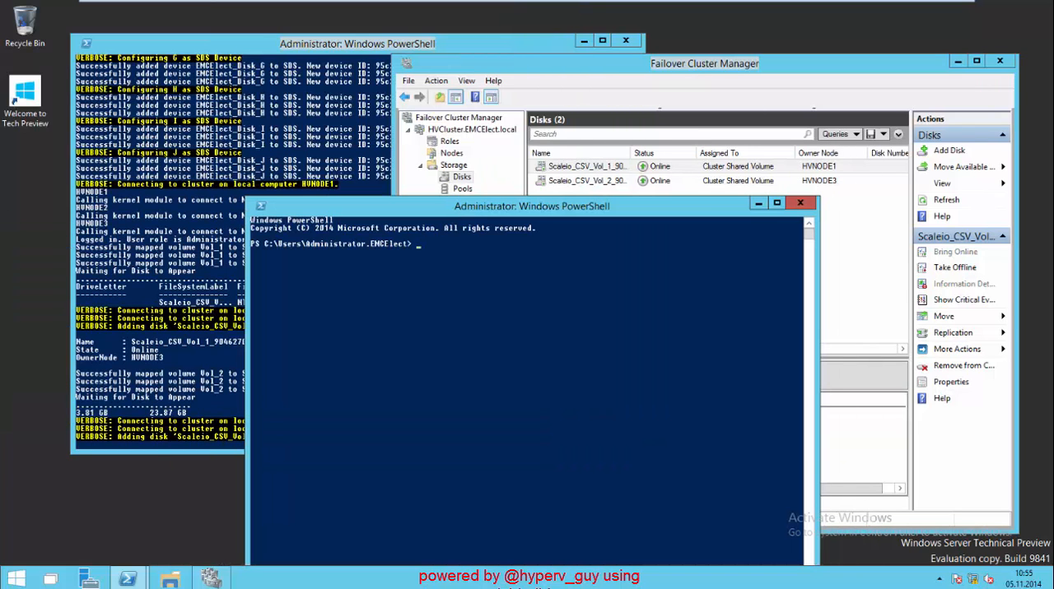
{"action": "type", "text": "cd"}
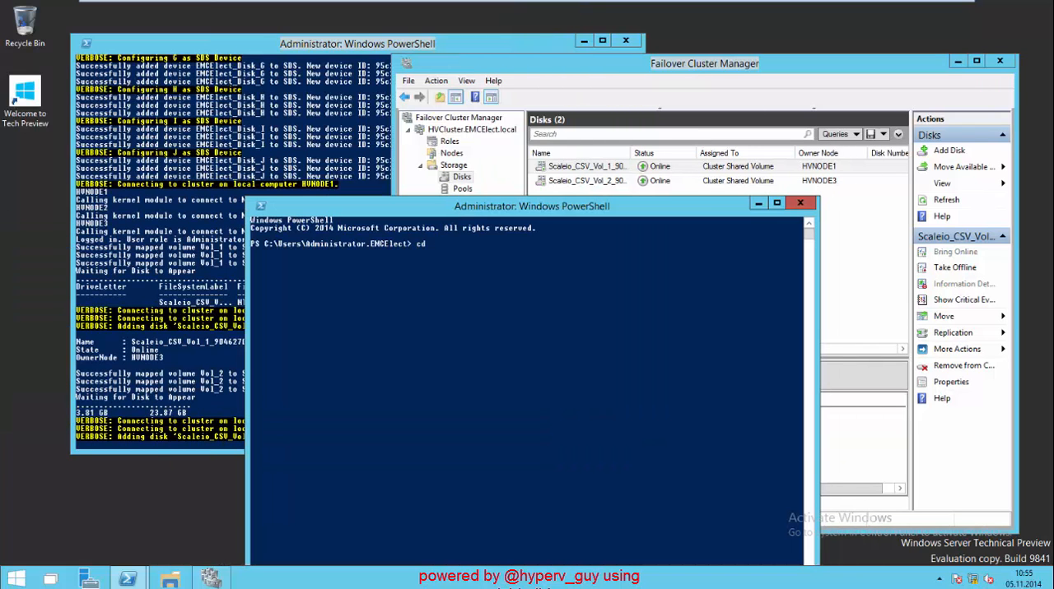
{"action": "type", "text": "C:\\Scripts"}
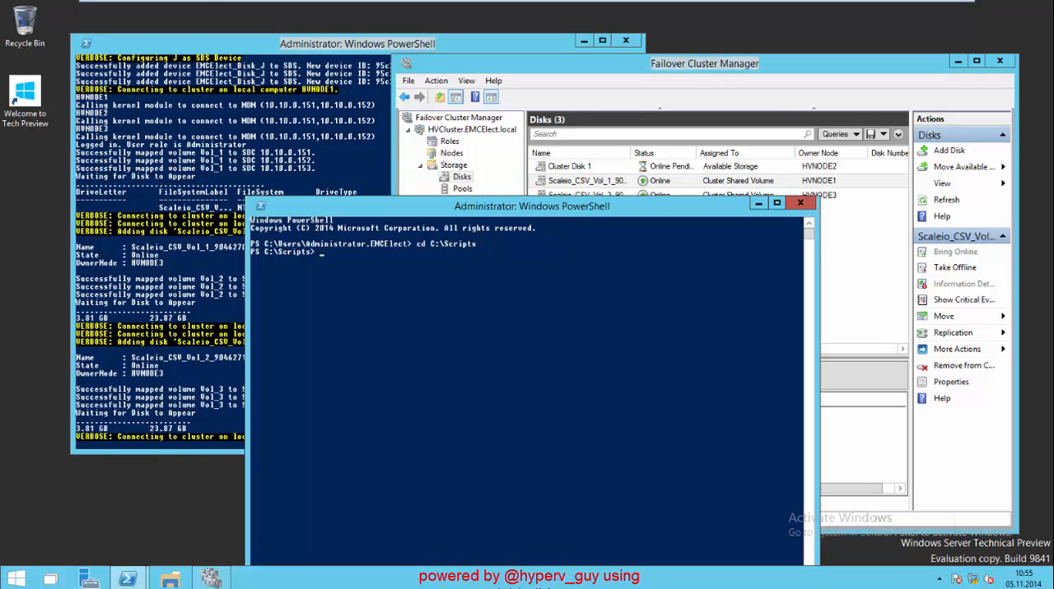
Launch the .\test-scaleio.ps1 benchmark with a -Tsec duration of 360 seconds.
{"action": "type", "text": "te"}
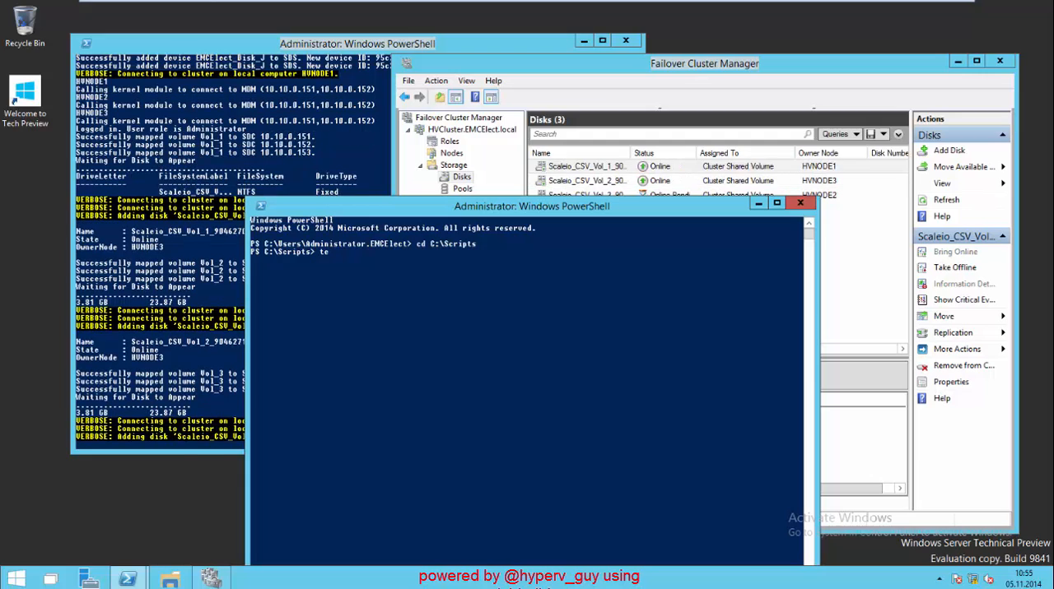
{"action": "type", "text": ".\\test-scaleio.ps1"}
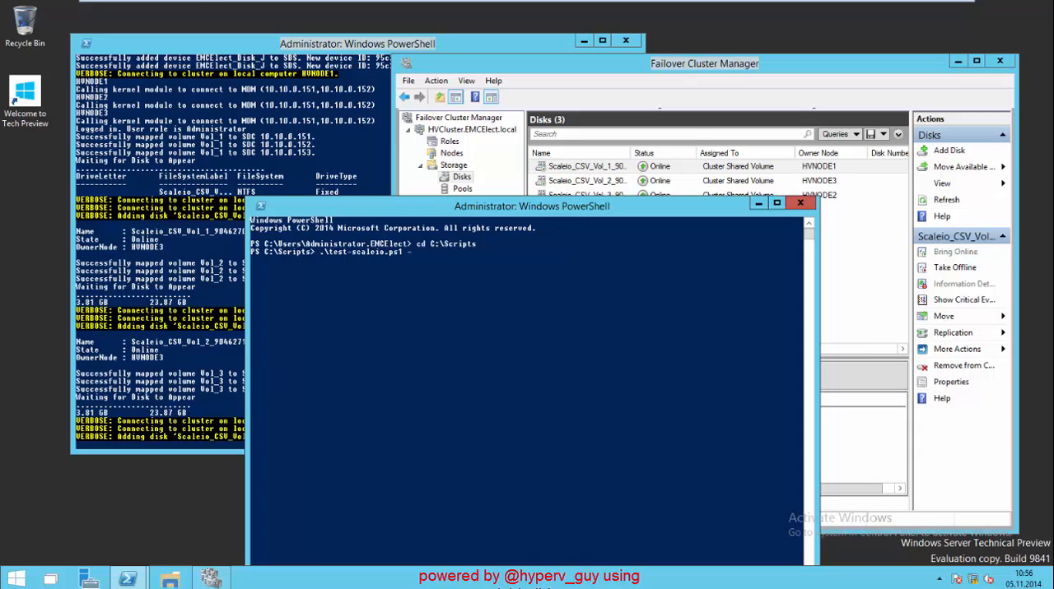
{"action": "type", "text": "-1path"}
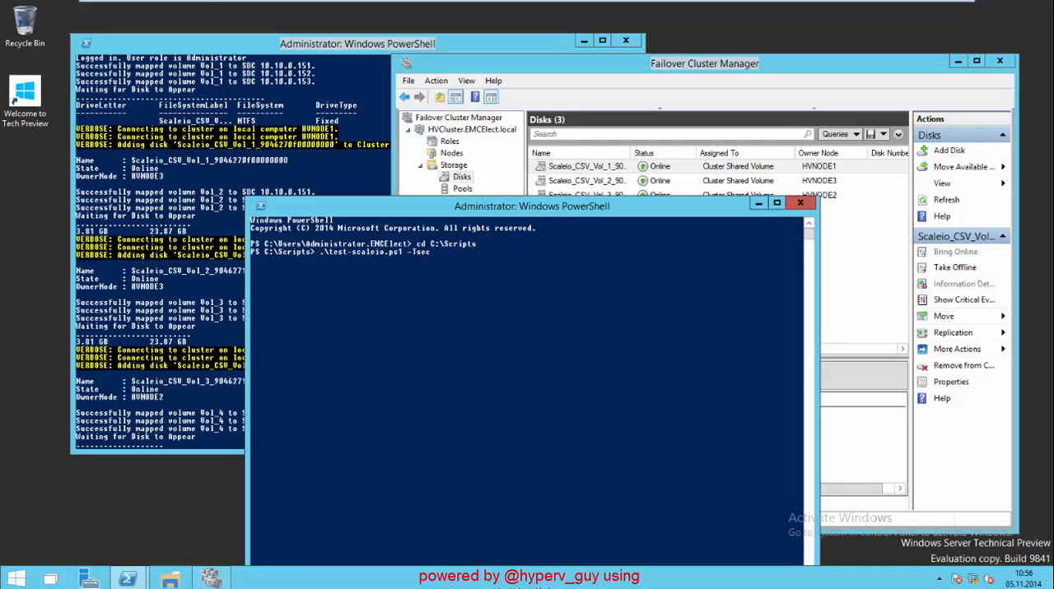
{"action": "type", "text": "260"}
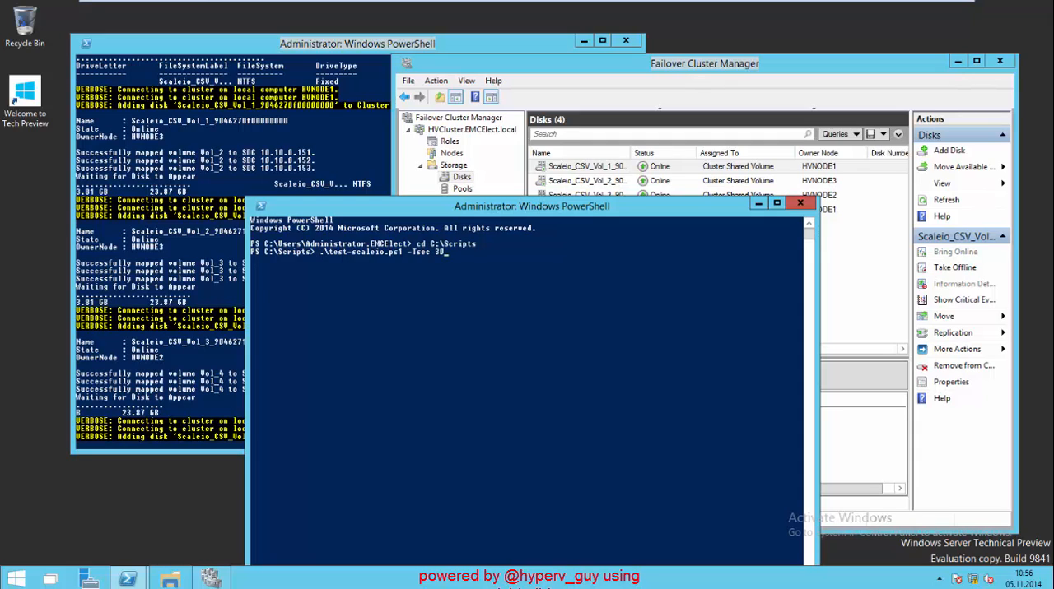
{"action": "type", "text": "60"}
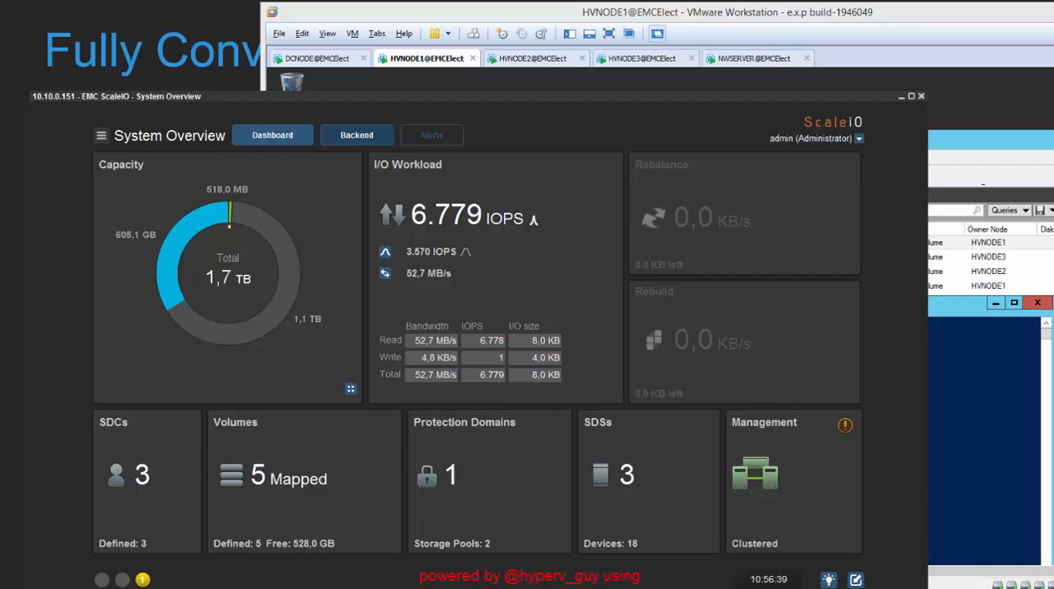
Show the System Overview Dashboard in the ScaleIO GUI to watch IOPS and capacity.
{"action": "left_click", "coordinate": [357, 135]}
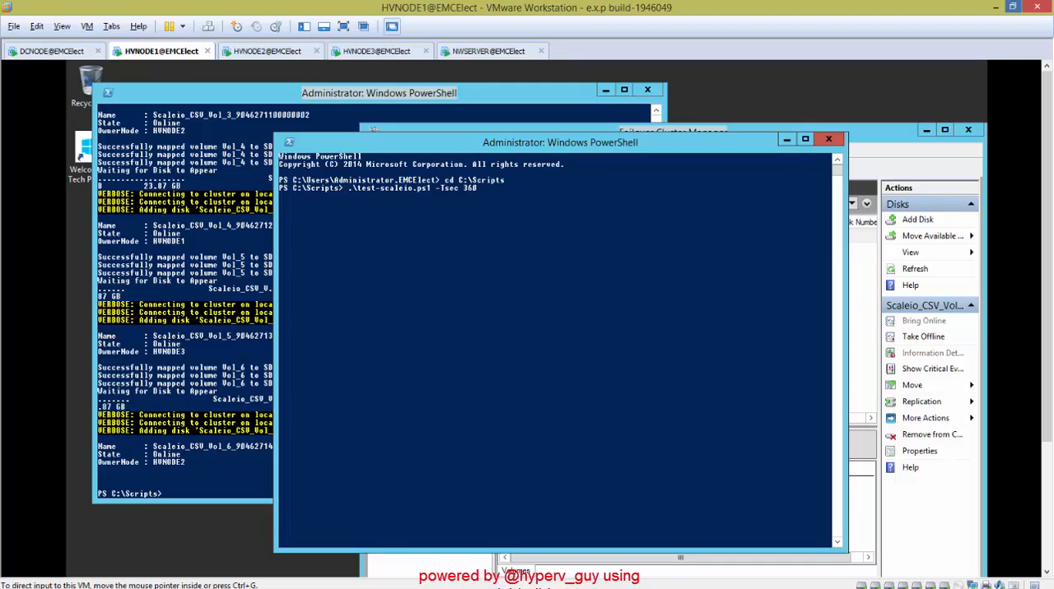
{"action": "mouse_move", "coordinate": [1010, 8]}
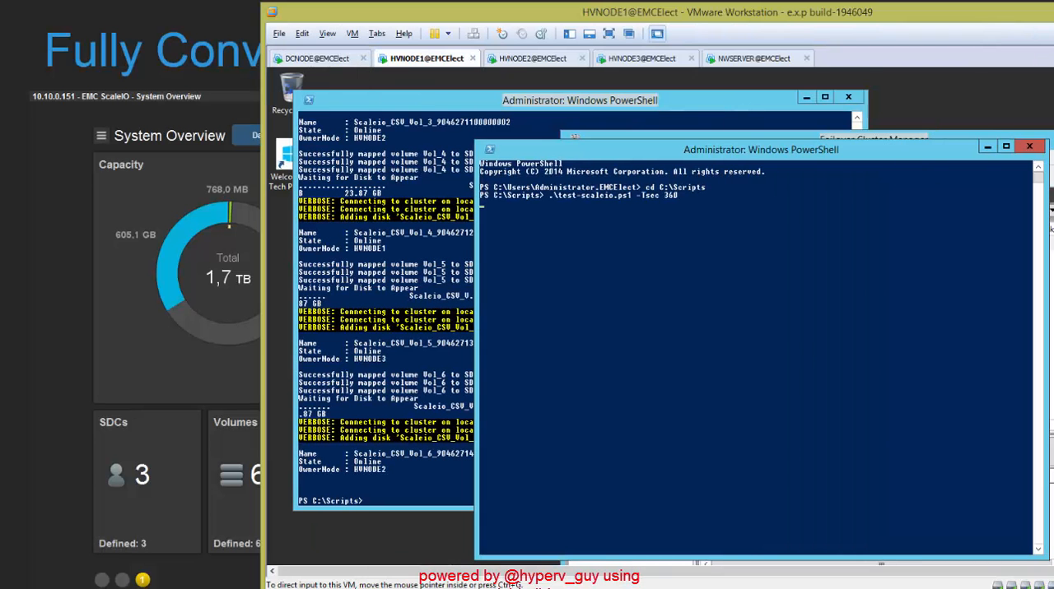
Select the HVNODE3@EMCElect VM tab and power the VM off.
{"action": "left_click", "coordinate": [644, 58]}
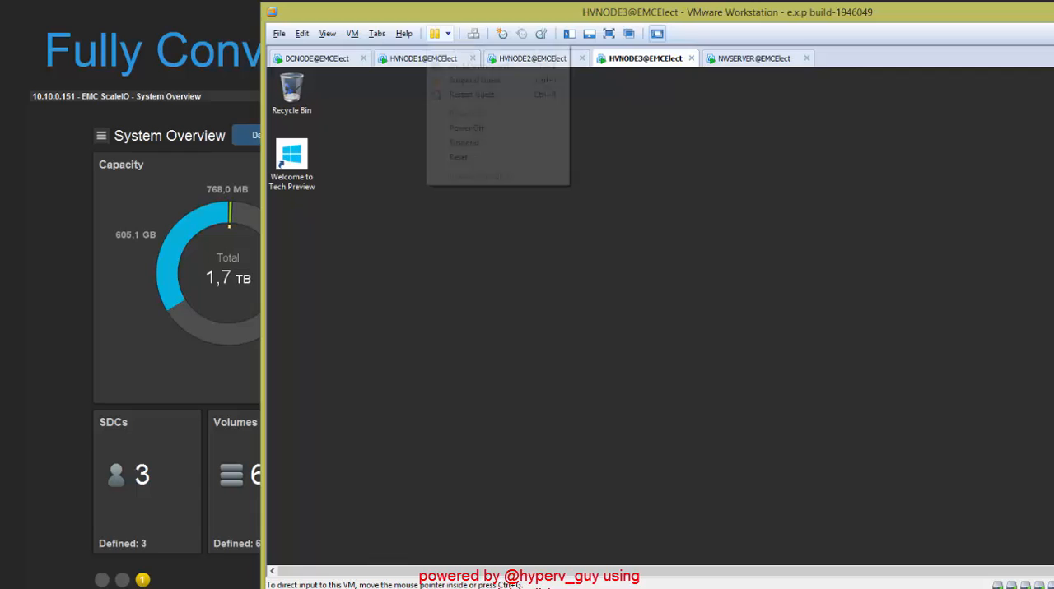
{"action": "left_click", "coordinate": [435, 33]}
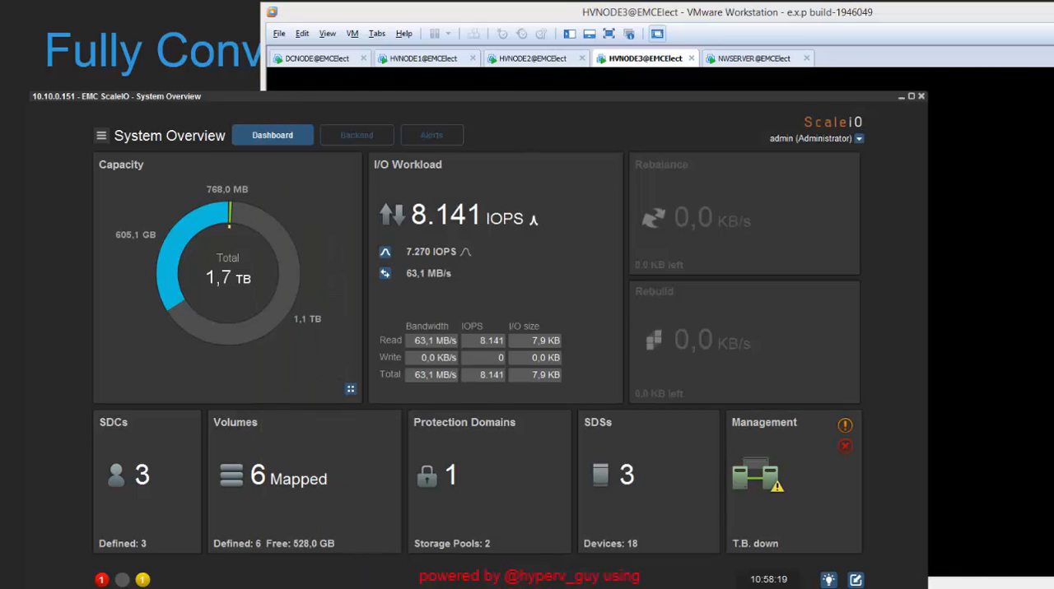
{"action": "left_click", "coordinate": [647, 58]}
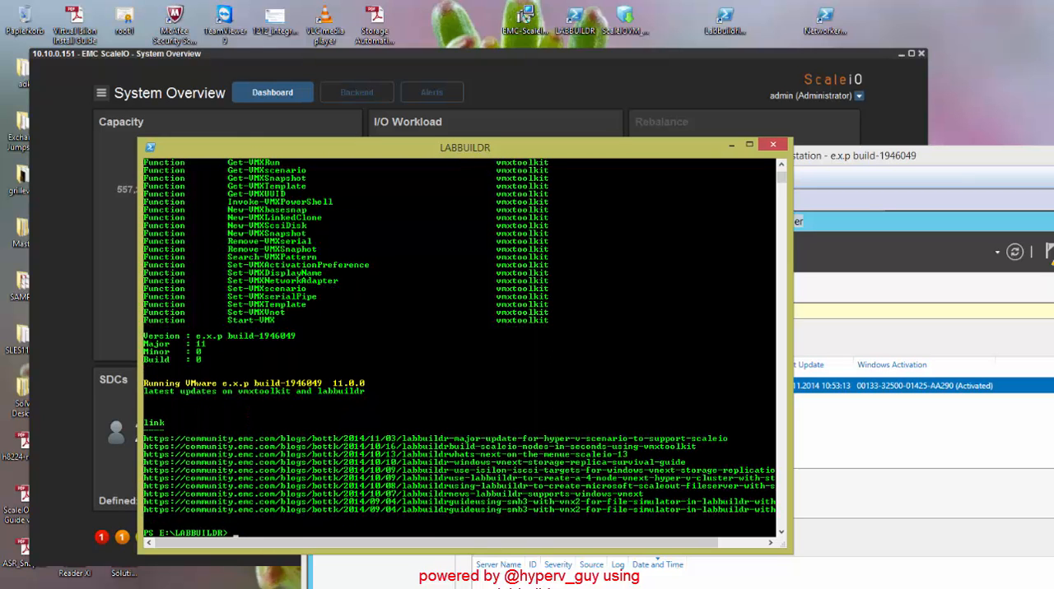
Restart HVNODE3 in the LABBUILDR console with get-vmx .\HVNODE3 | start-vmx.
{"action": "type", "text": "get-vmx hv"}
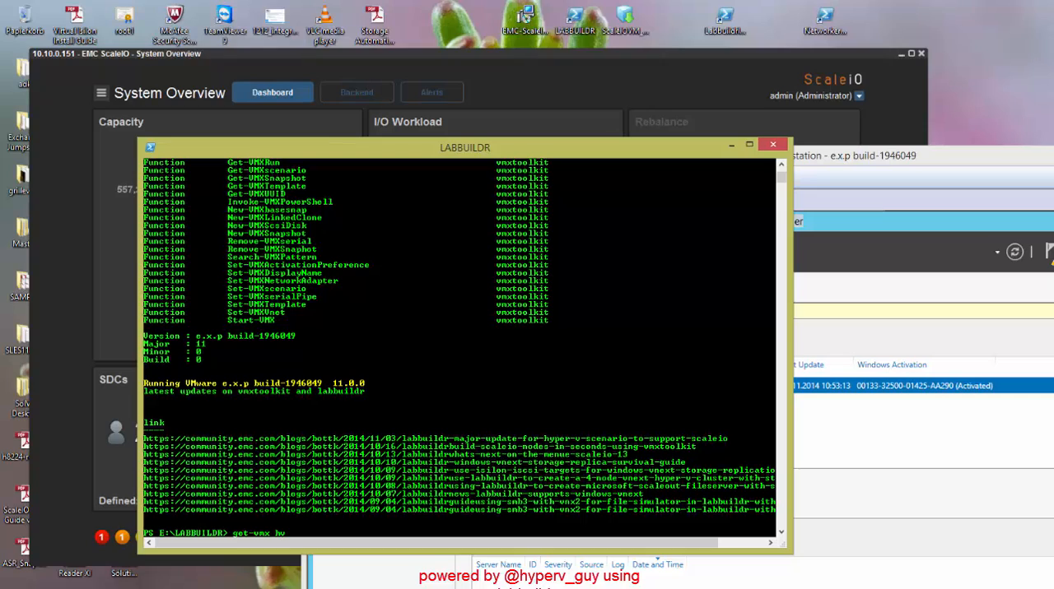
{"action": "type", "text": ".\\HVNODE3"}
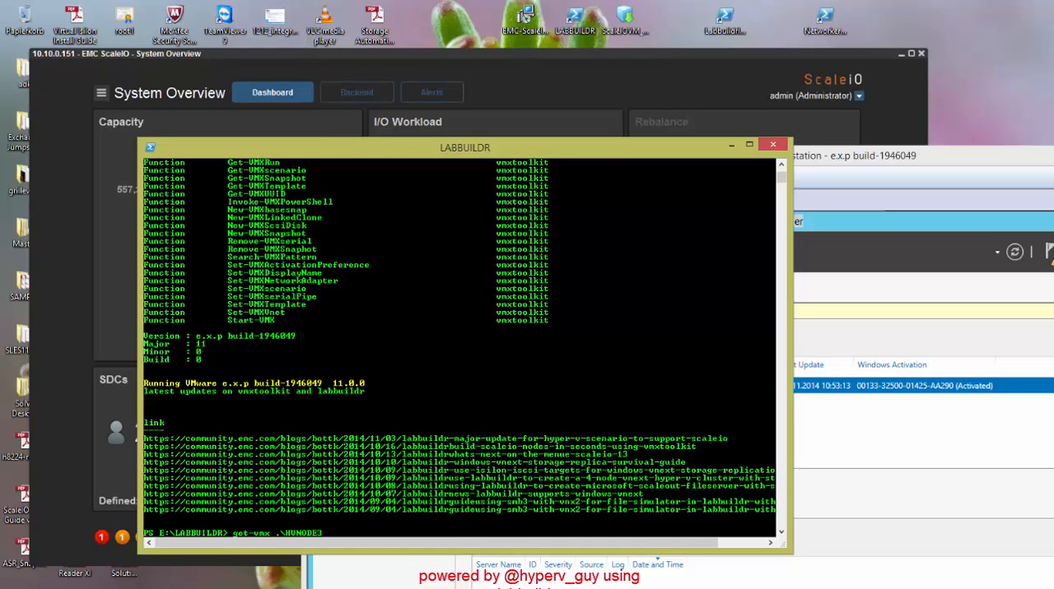
{"action": "type", "text": "| star"}
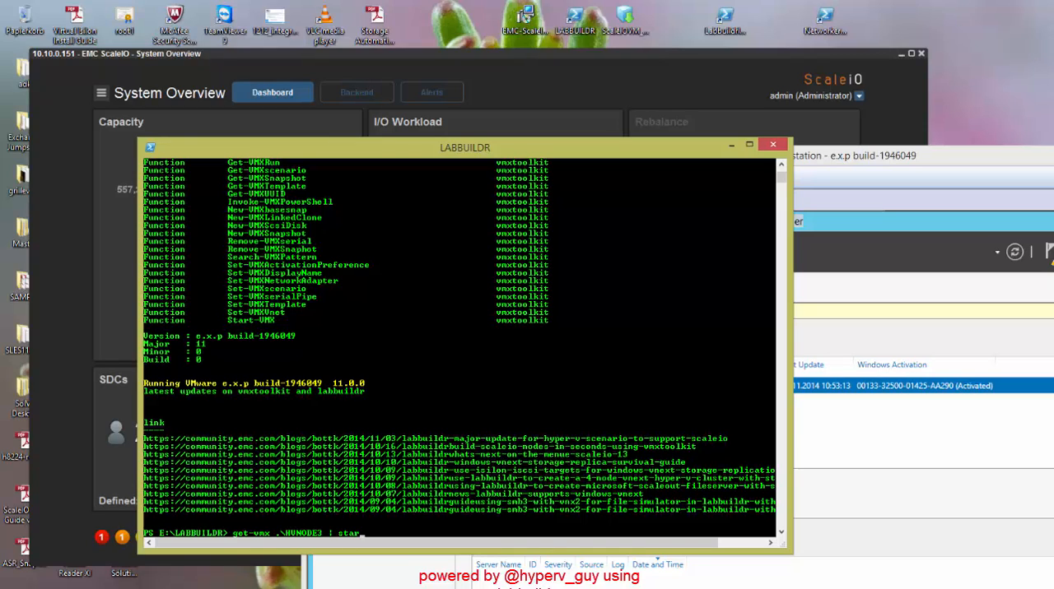